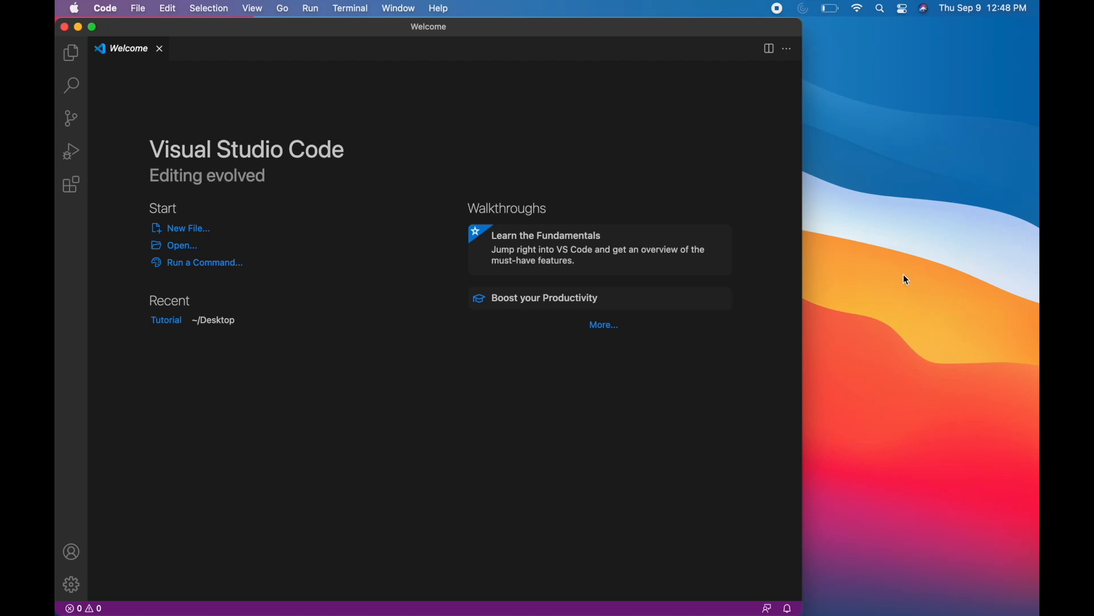
{"action": "mouse_move", "coordinate": [891, 282]}
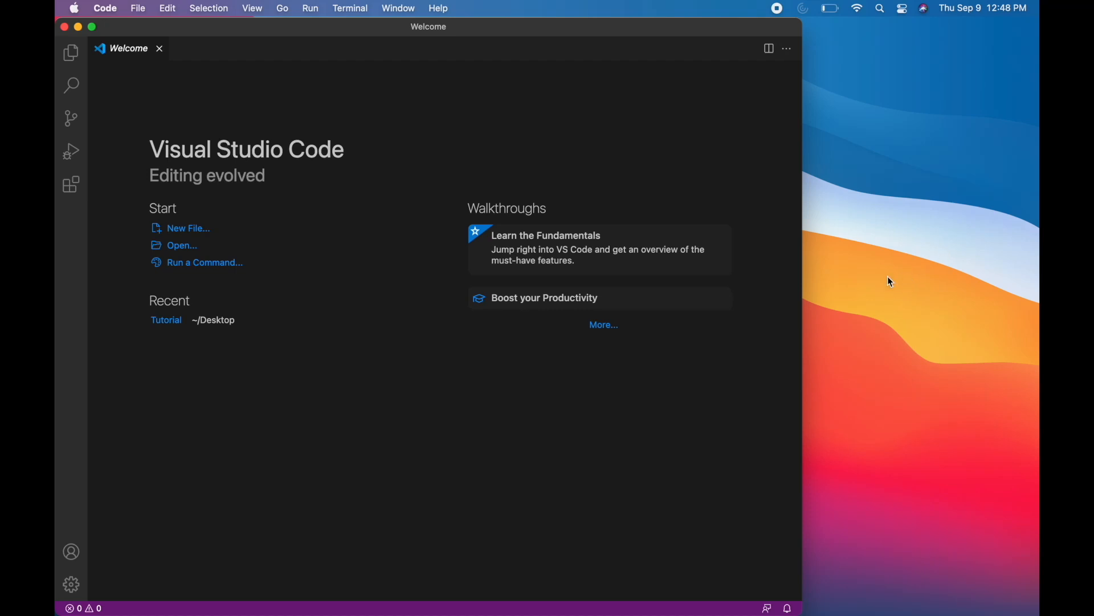
{"action": "mouse_move", "coordinate": [822, 272]}
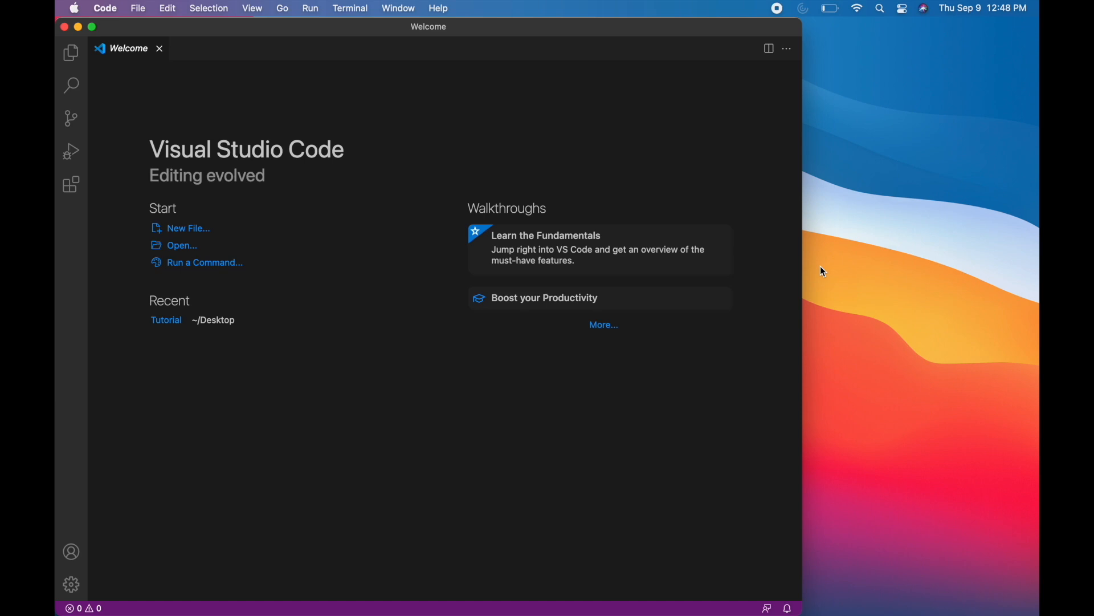
{"action": "mouse_move", "coordinate": [390, 161]}
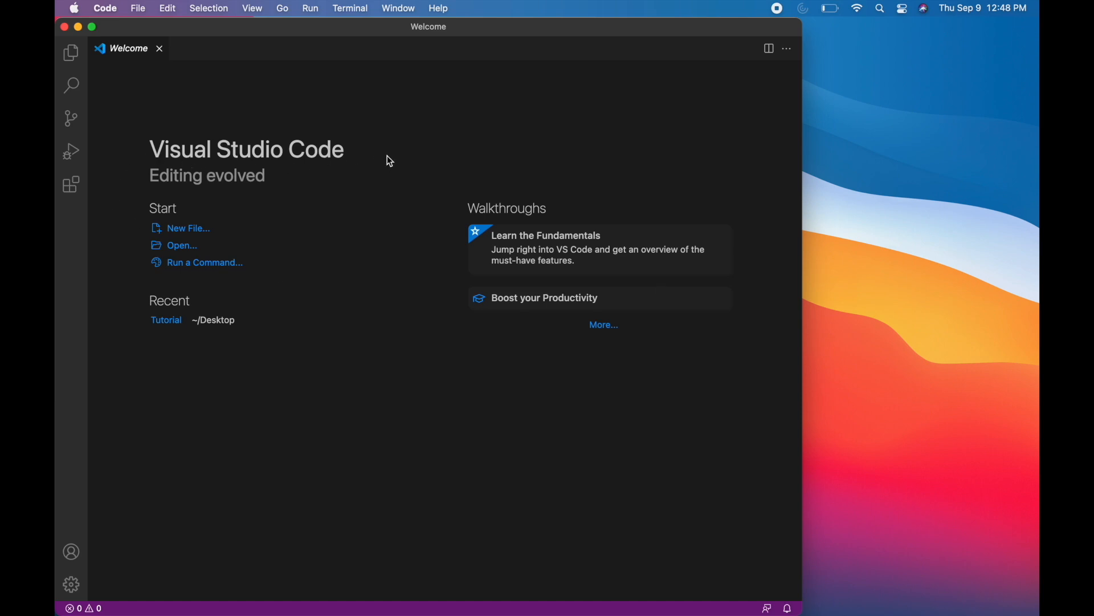
{"action": "mouse_move", "coordinate": [154, 163]}
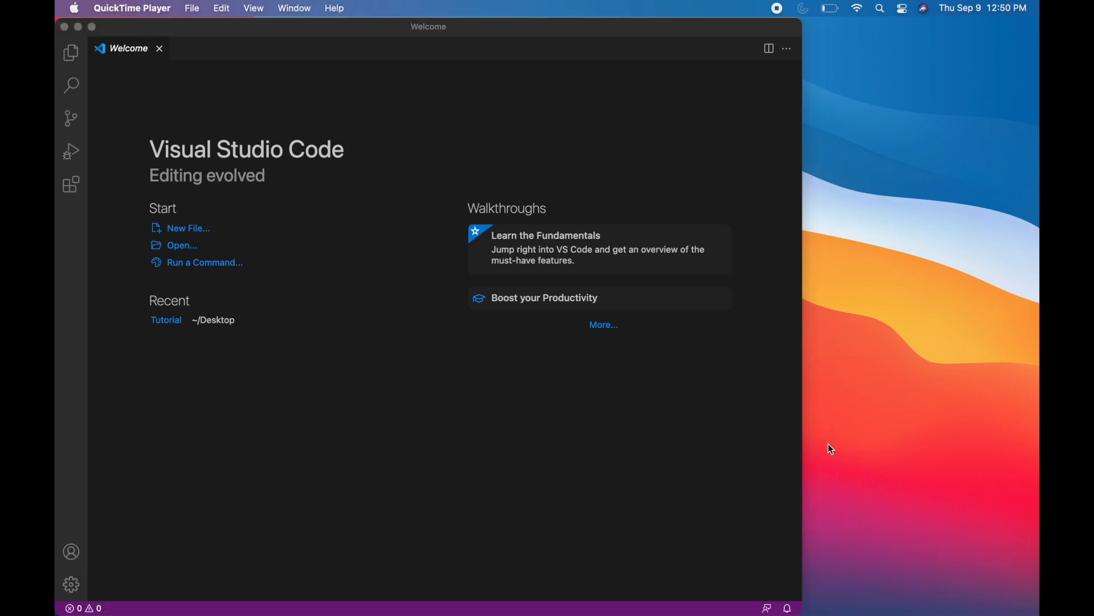
{"action": "mouse_move", "coordinate": [347, 159]}
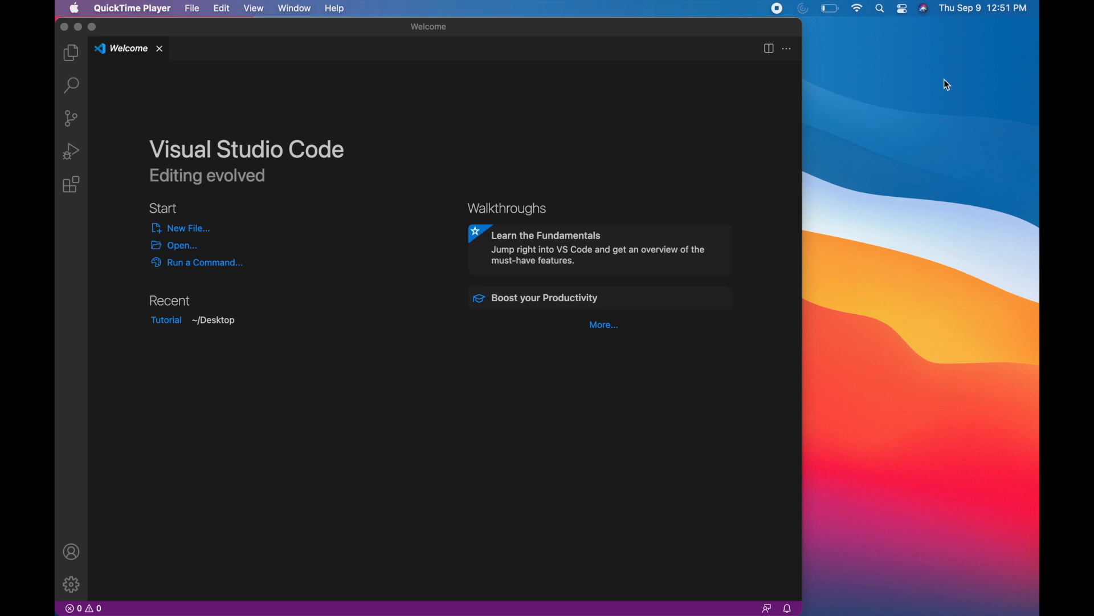
{"action": "mouse_move", "coordinate": [458, 107]}
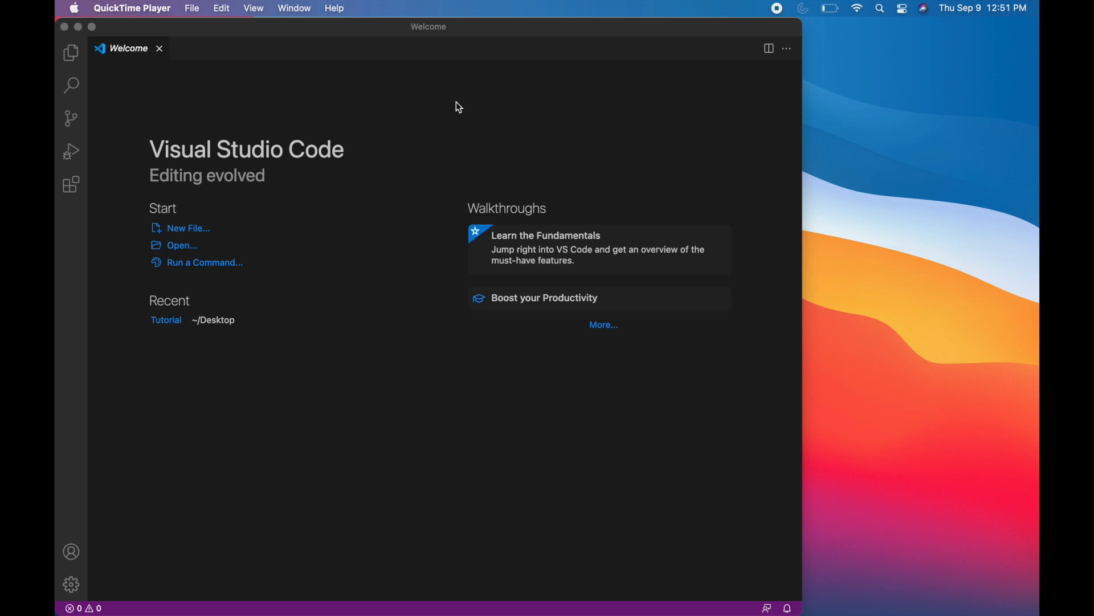
{"action": "mouse_move", "coordinate": [621, 196]}
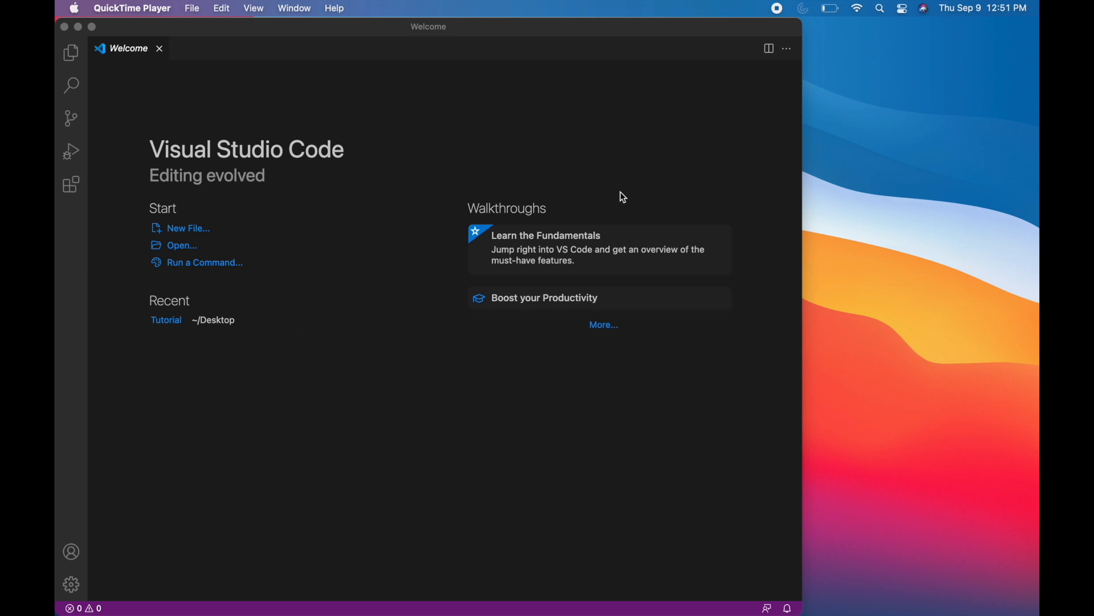
{"action": "mouse_move", "coordinate": [394, 198]}
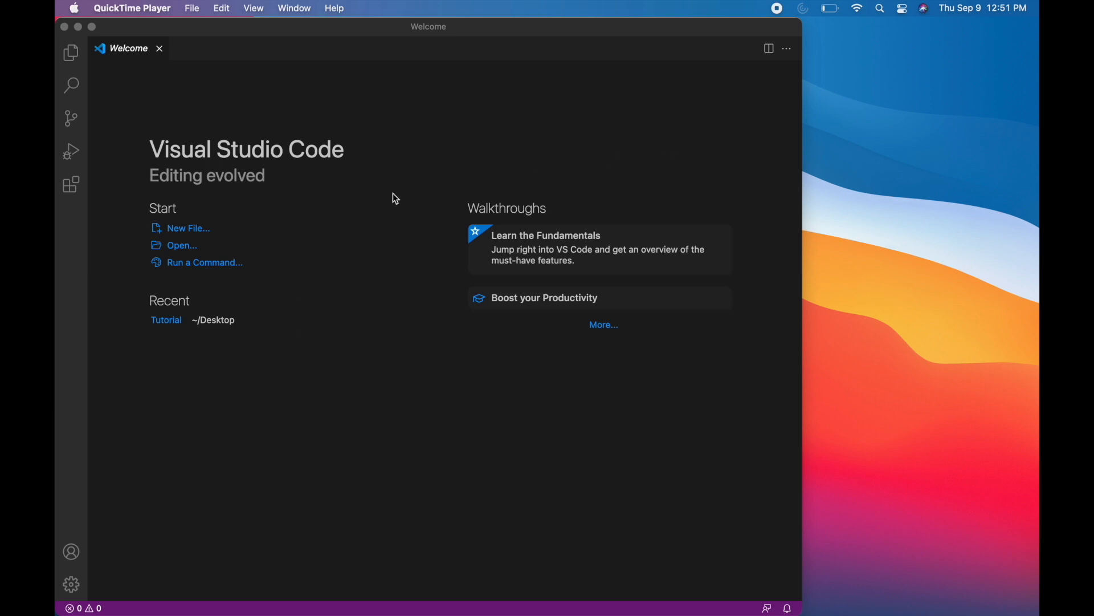
{"action": "mouse_move", "coordinate": [316, 135]}
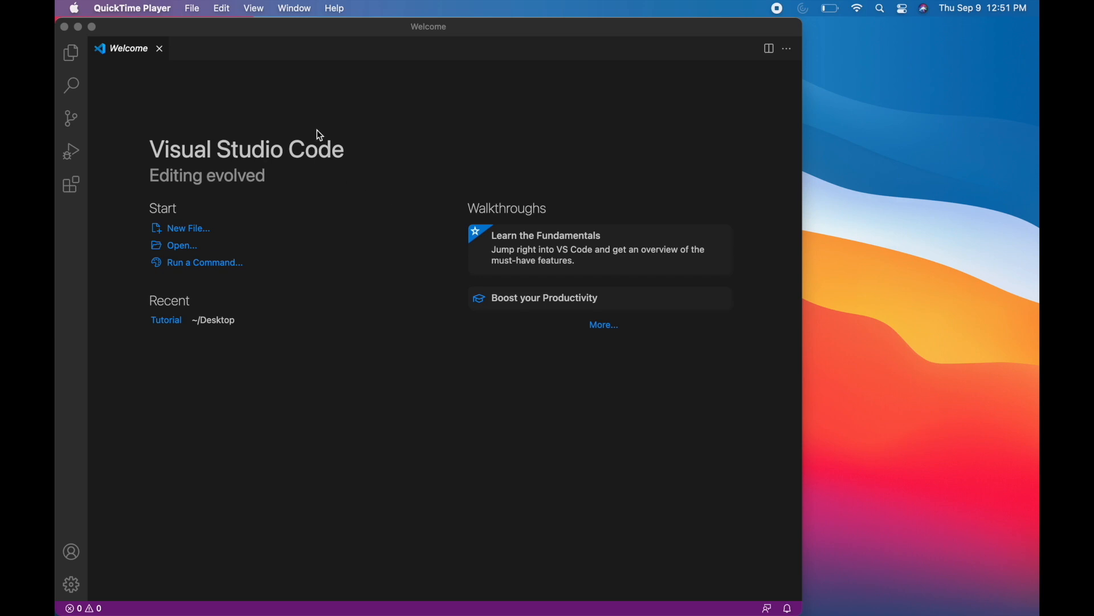
{"action": "mouse_move", "coordinate": [310, 173]}
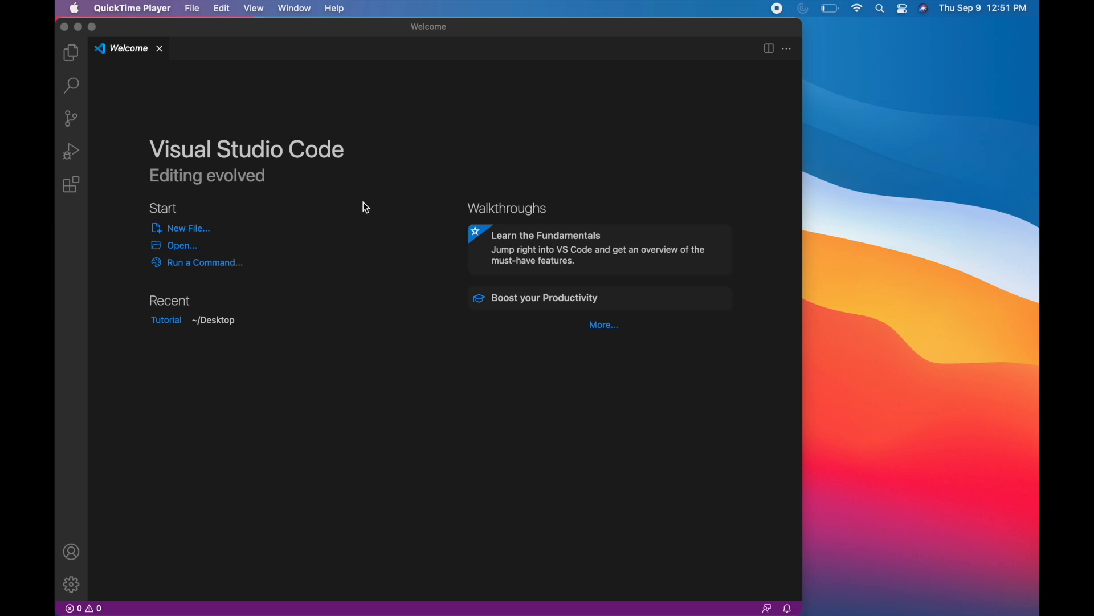
{"action": "mouse_move", "coordinate": [362, 196]}
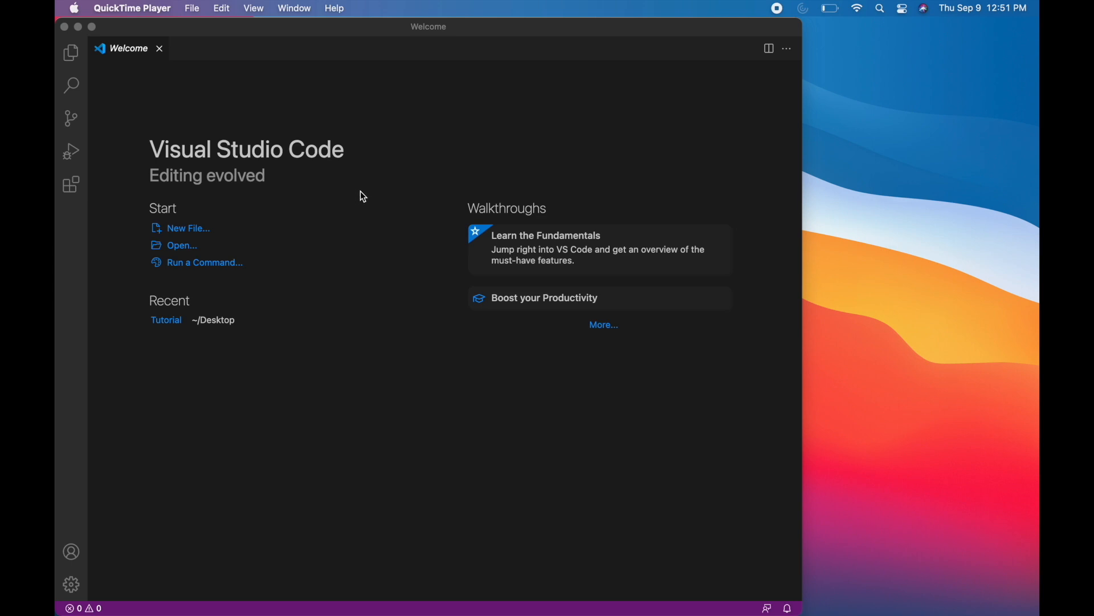
{"action": "mouse_move", "coordinate": [880, 116]}
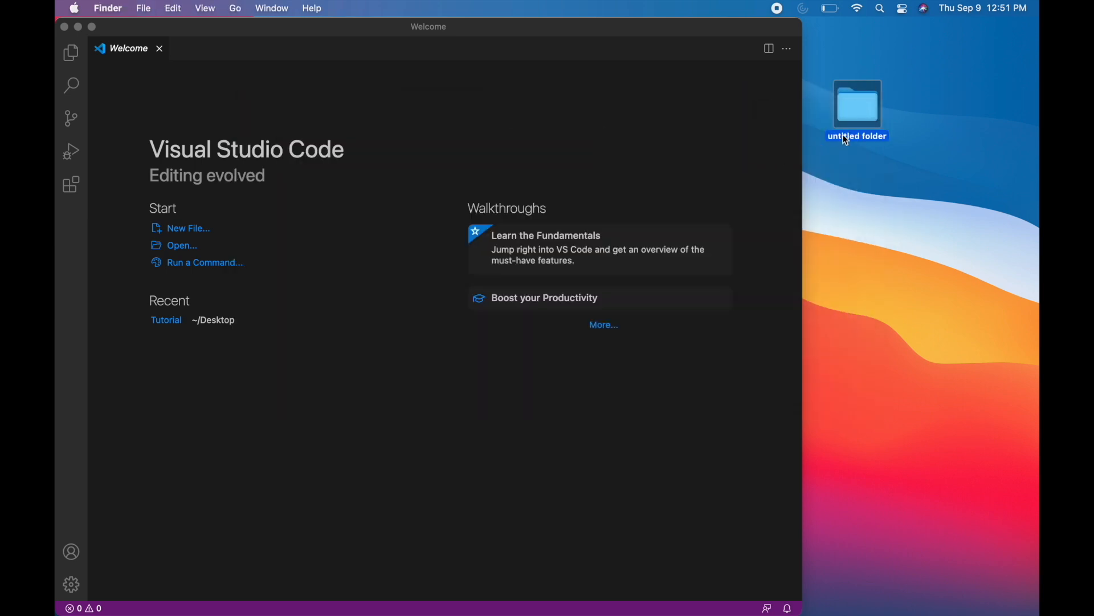
Step: Name the new desktop folder 'Tutorial' and confirm it
{"action": "type", "text": "Tutorial"}
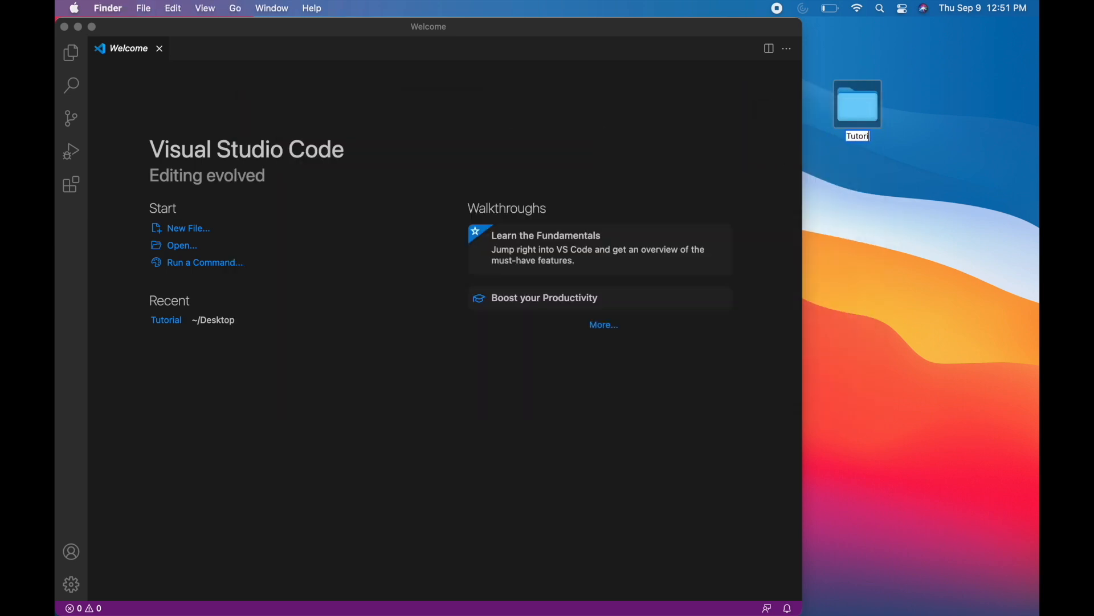
{"action": "left_click", "coordinate": [611, 156]}
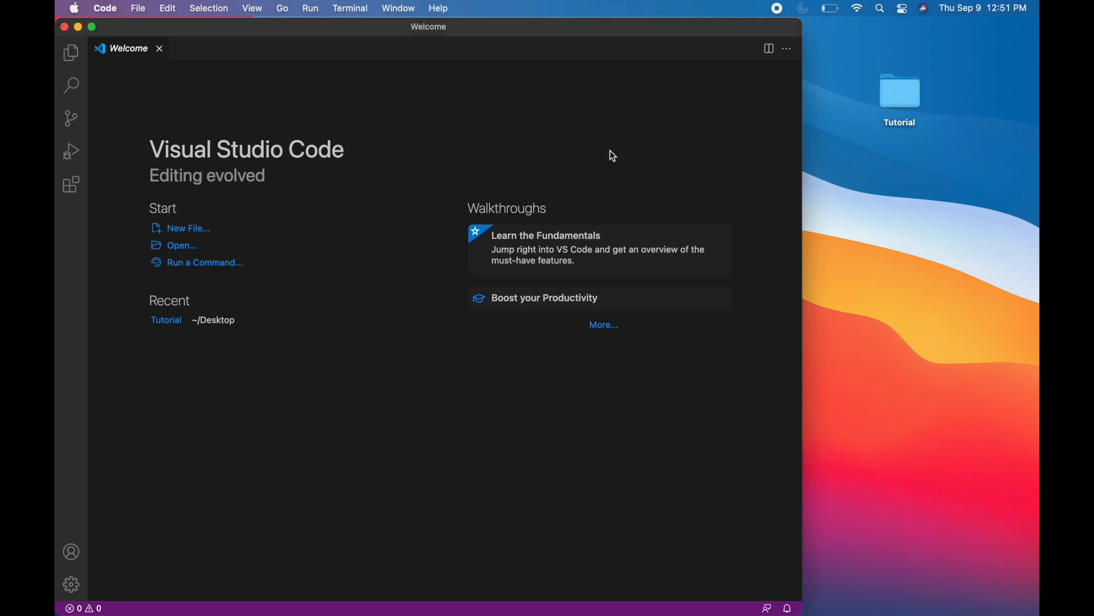
{"action": "mouse_move", "coordinate": [252, 179]}
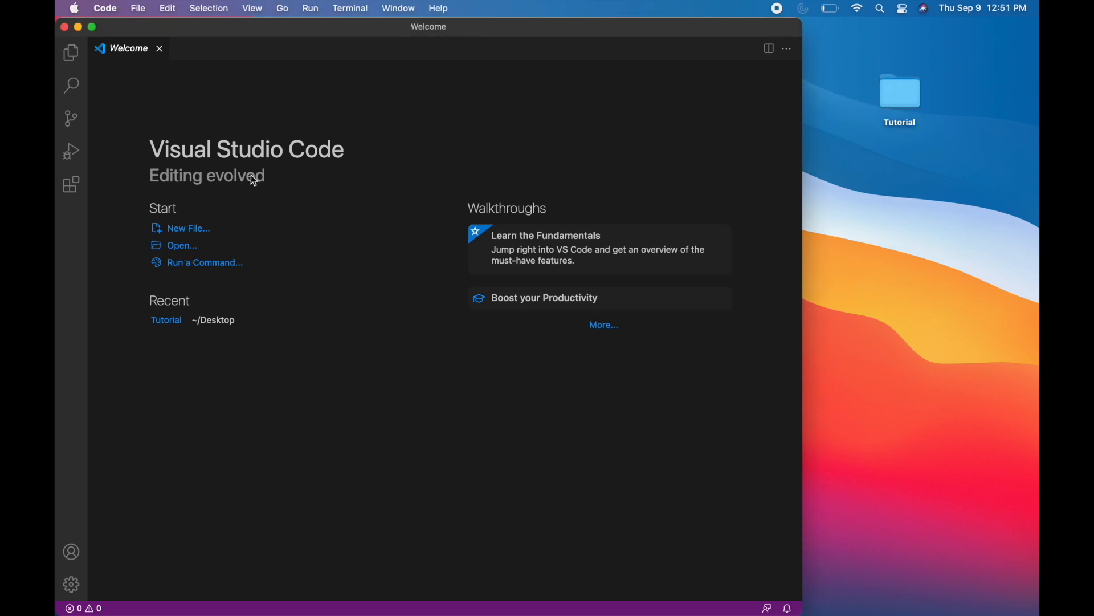
Step: Open the desktop's Tutorial folder as the VS Code workspace via the Open dialog
{"action": "left_click", "coordinate": [182, 245]}
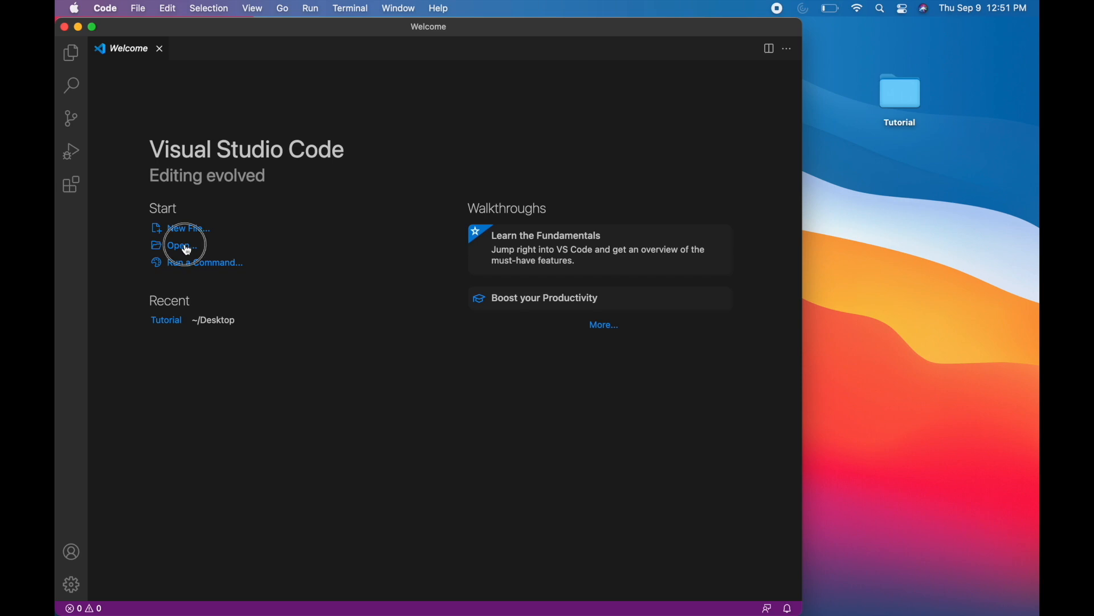
{"action": "left_click", "coordinate": [177, 246]}
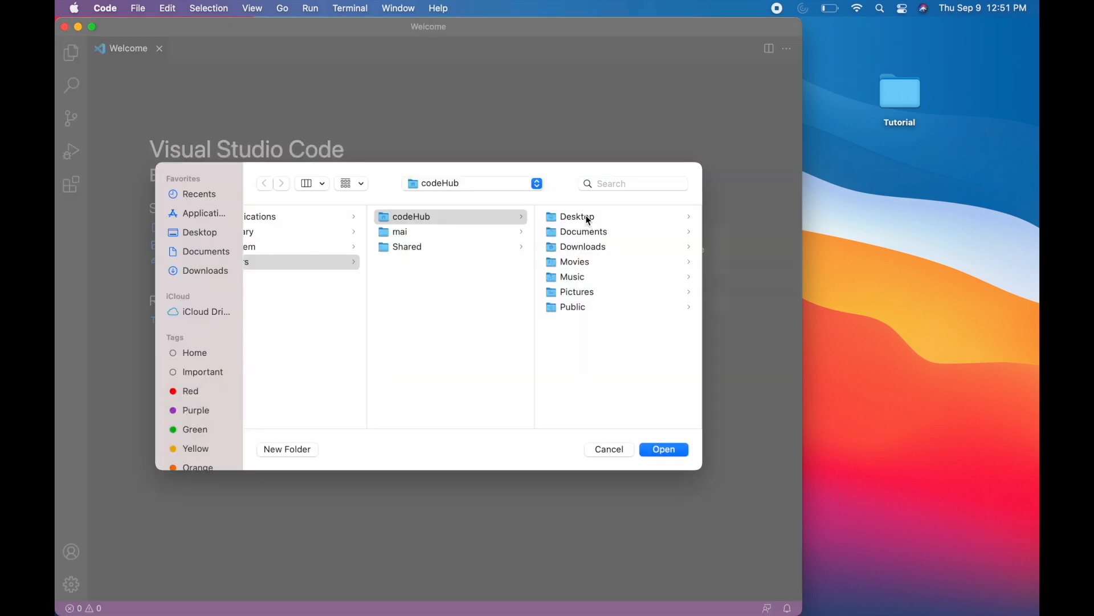
{"action": "left_click", "coordinate": [577, 216]}
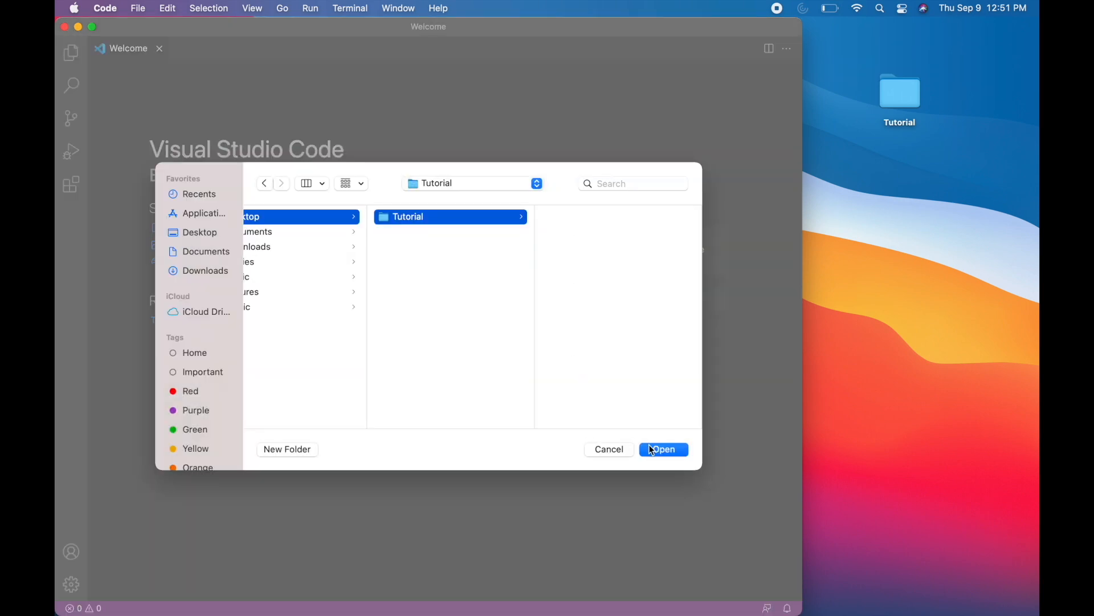
{"action": "left_click", "coordinate": [662, 449]}
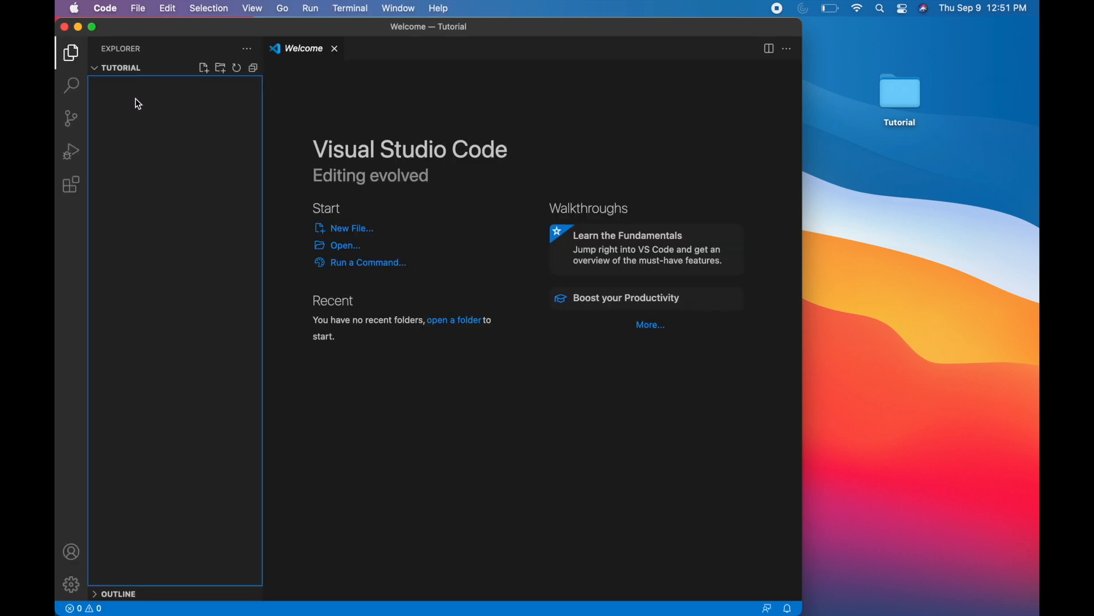
{"action": "mouse_move", "coordinate": [204, 145]}
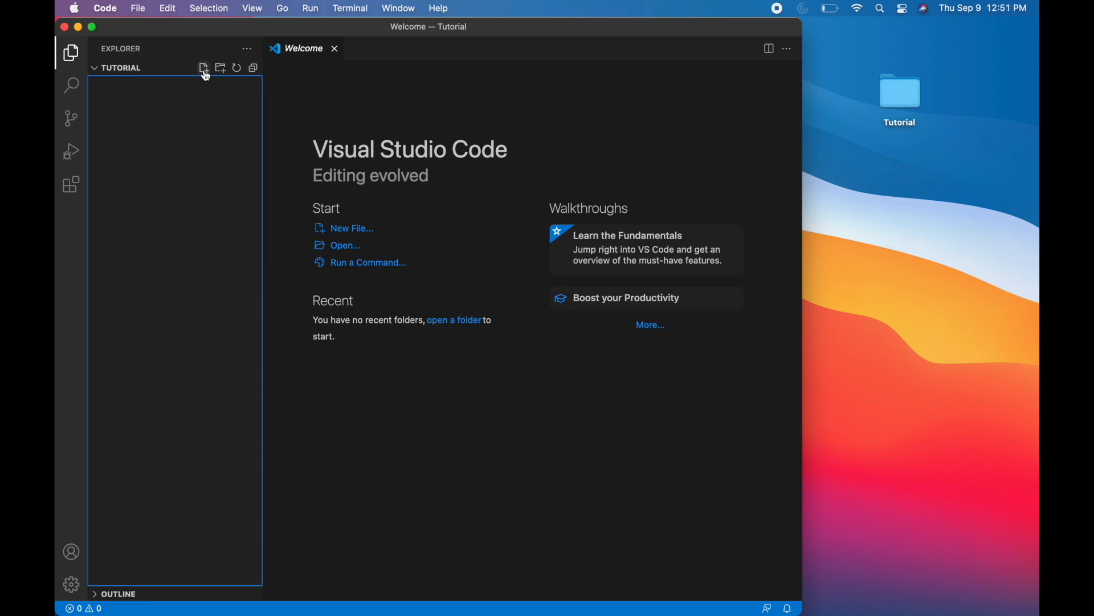
Step: Create a new file named HelloWorld.java in the Tutorial folder
{"action": "left_click", "coordinate": [203, 67]}
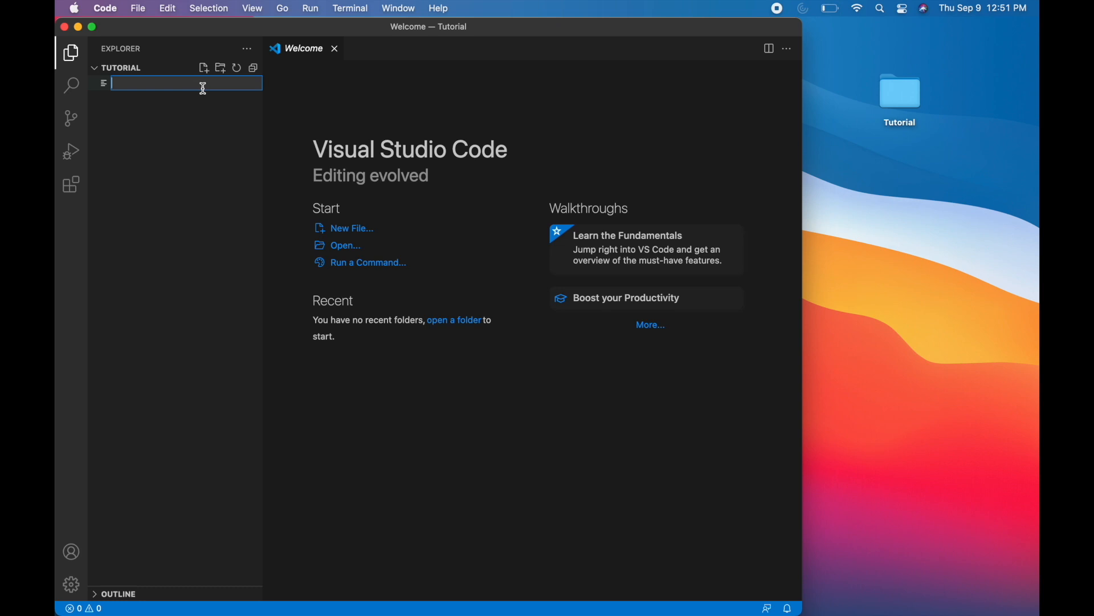
{"action": "type", "text": "H"}
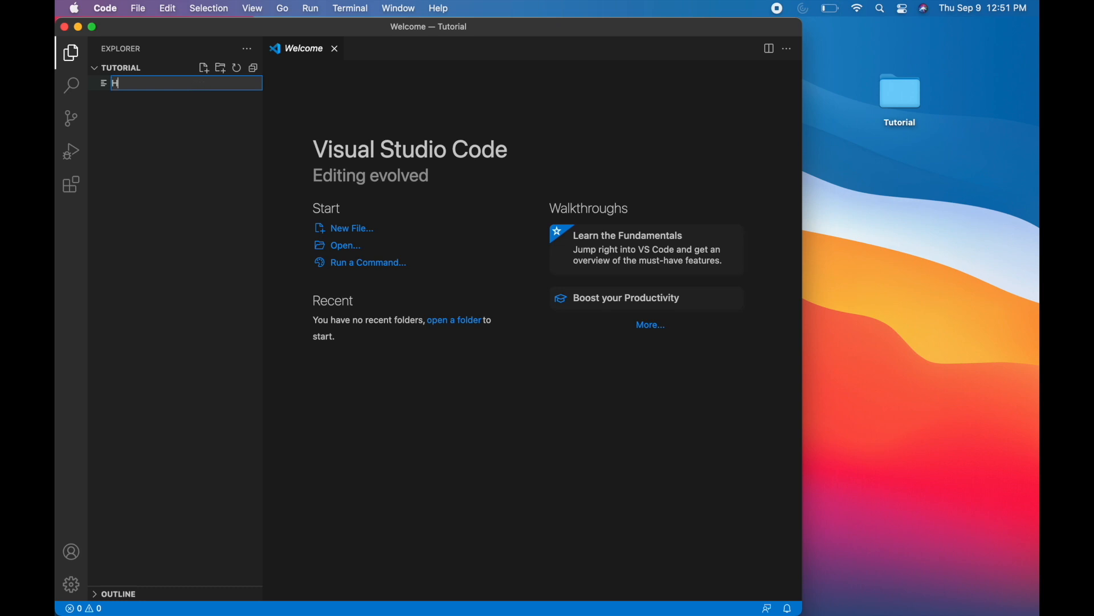
{"action": "type", "text": "elloWorld."}
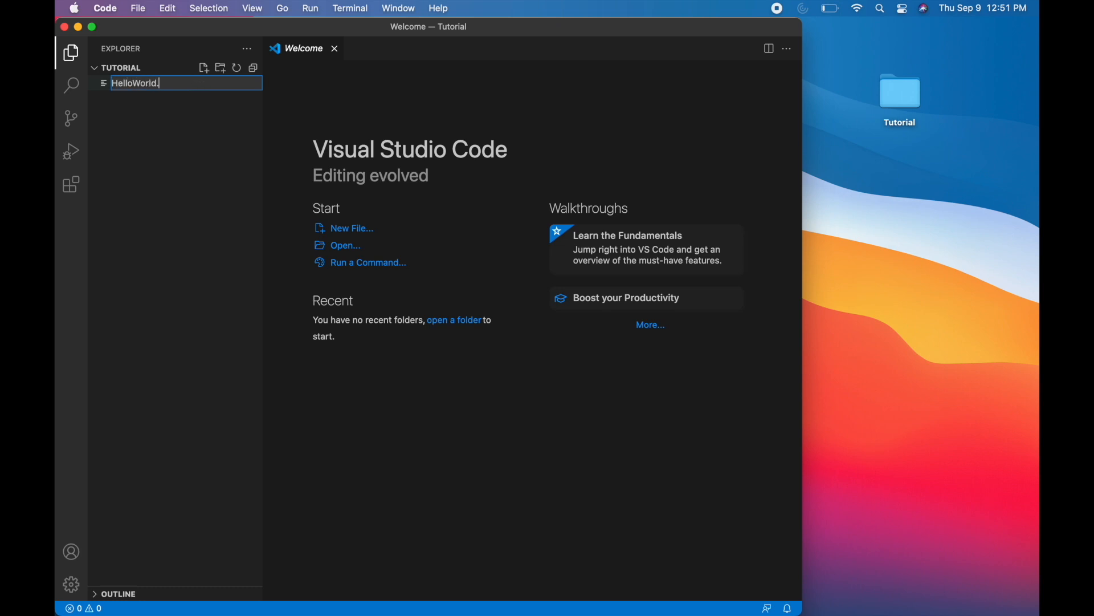
{"action": "type", "text": "java"}
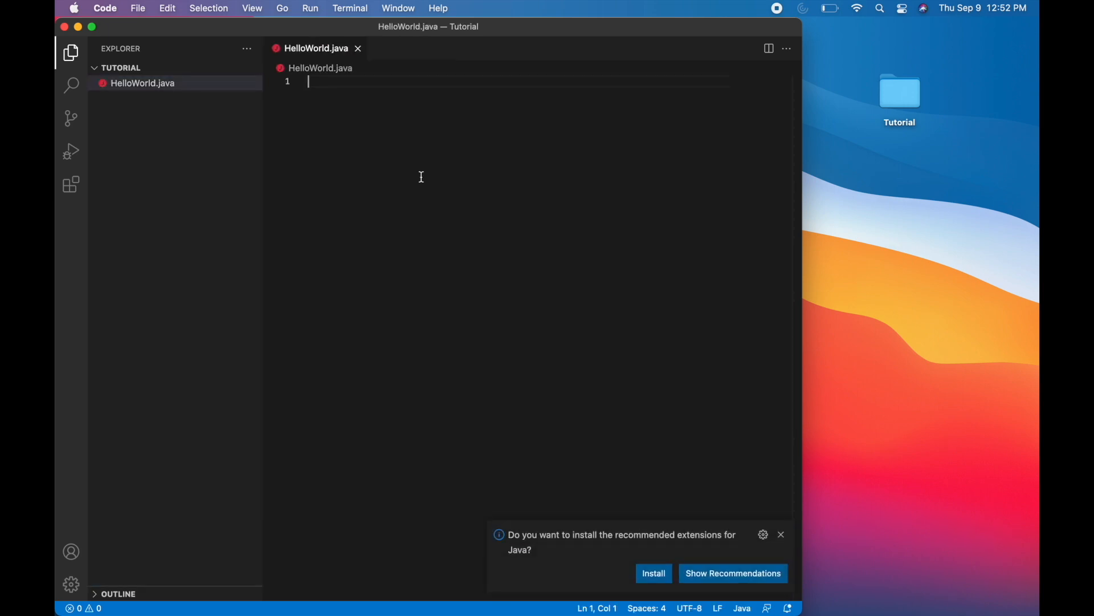
{"action": "mouse_move", "coordinate": [536, 361]}
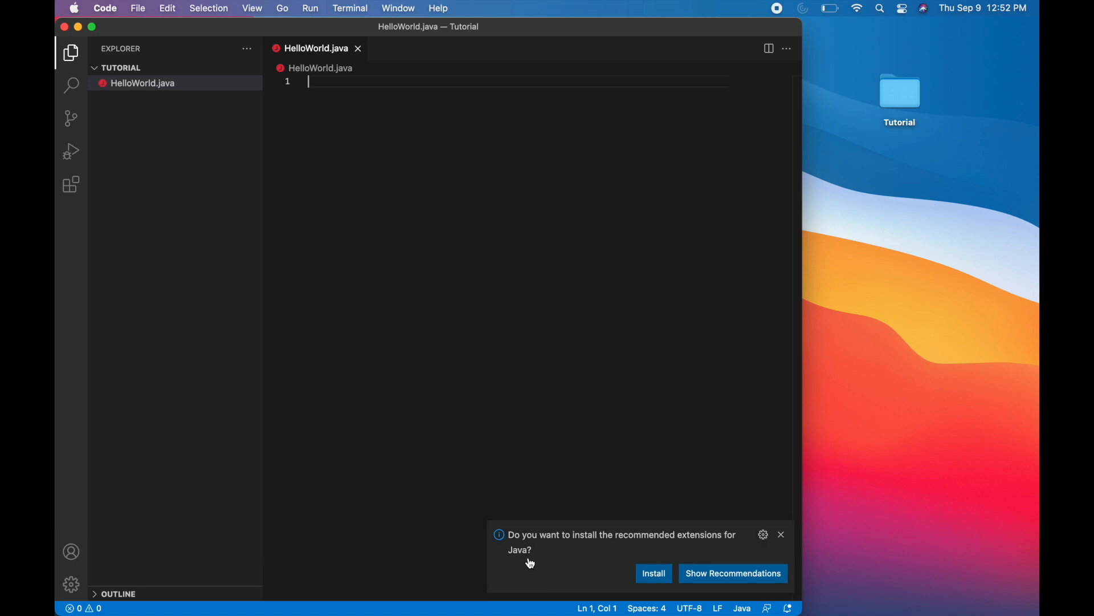
{"action": "mouse_move", "coordinate": [520, 559]}
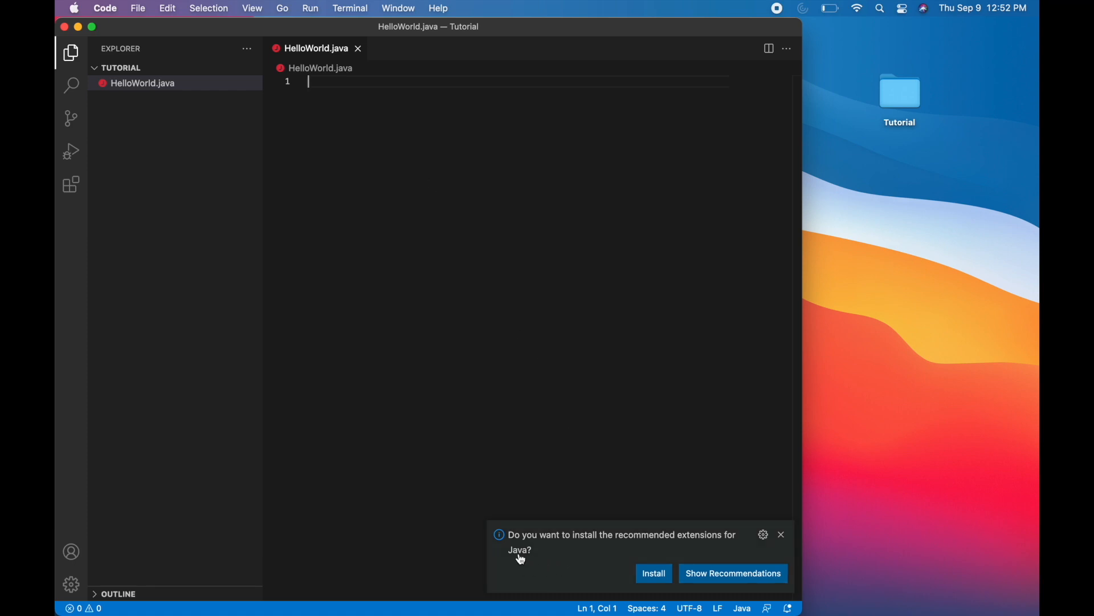
{"action": "mouse_move", "coordinate": [616, 554]}
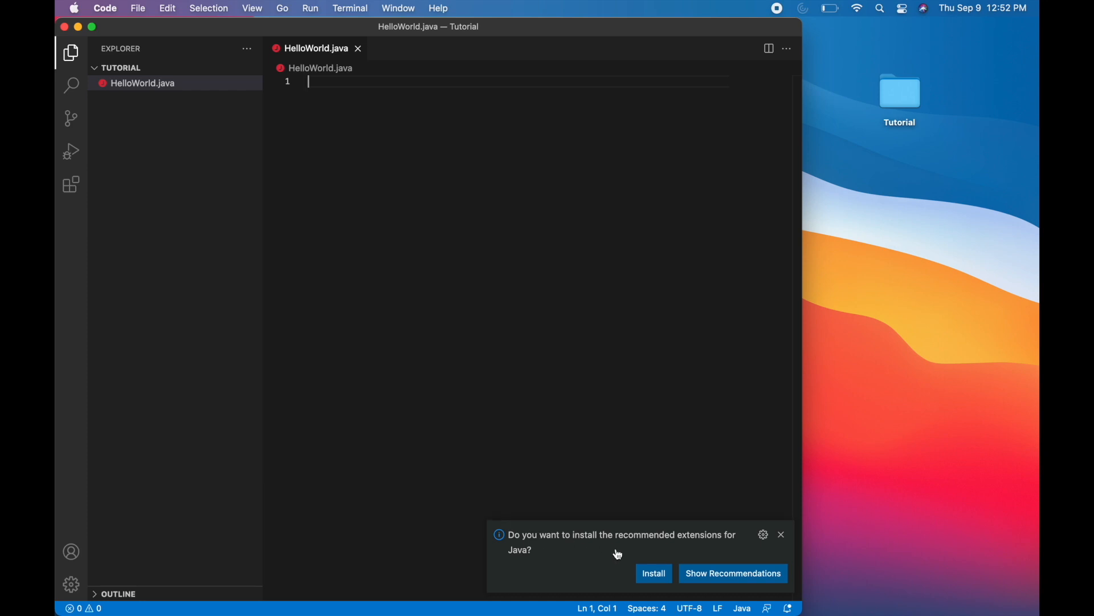
{"action": "mouse_move", "coordinate": [668, 556]}
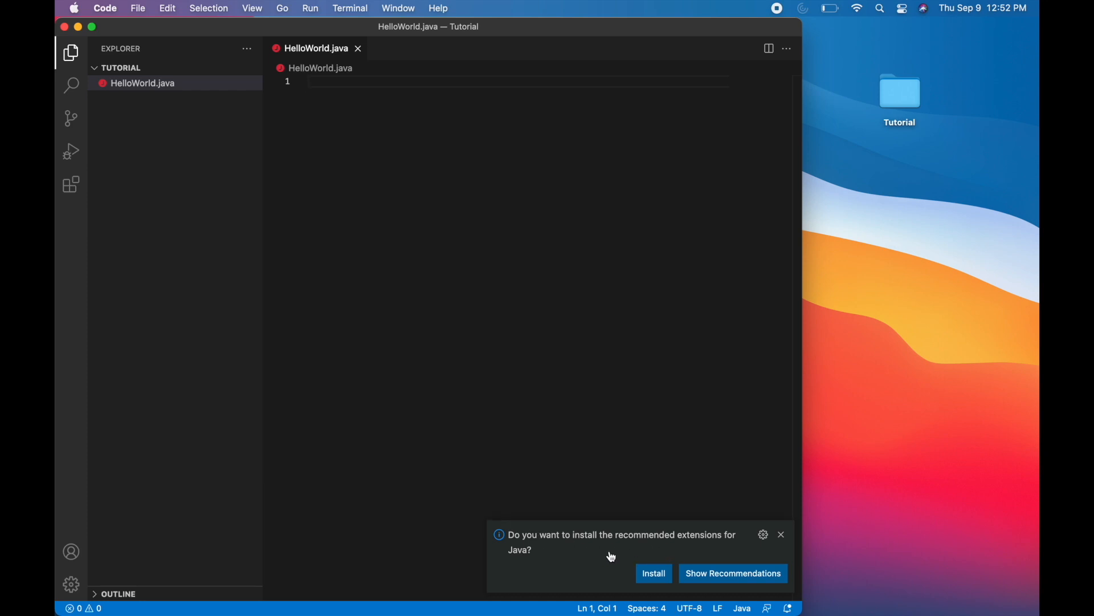
Step: Show the recommended Extension Pack for Java from the notification
{"action": "left_click", "coordinate": [732, 573]}
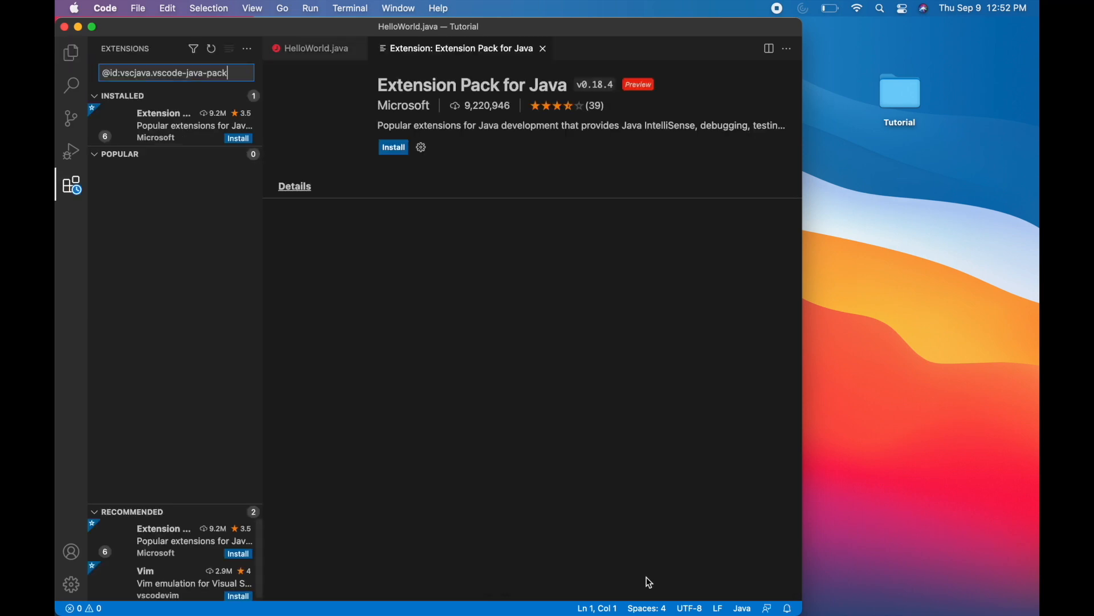
Step: Start installing the Extension Pack for Java and review its details page
{"action": "left_click", "coordinate": [393, 147]}
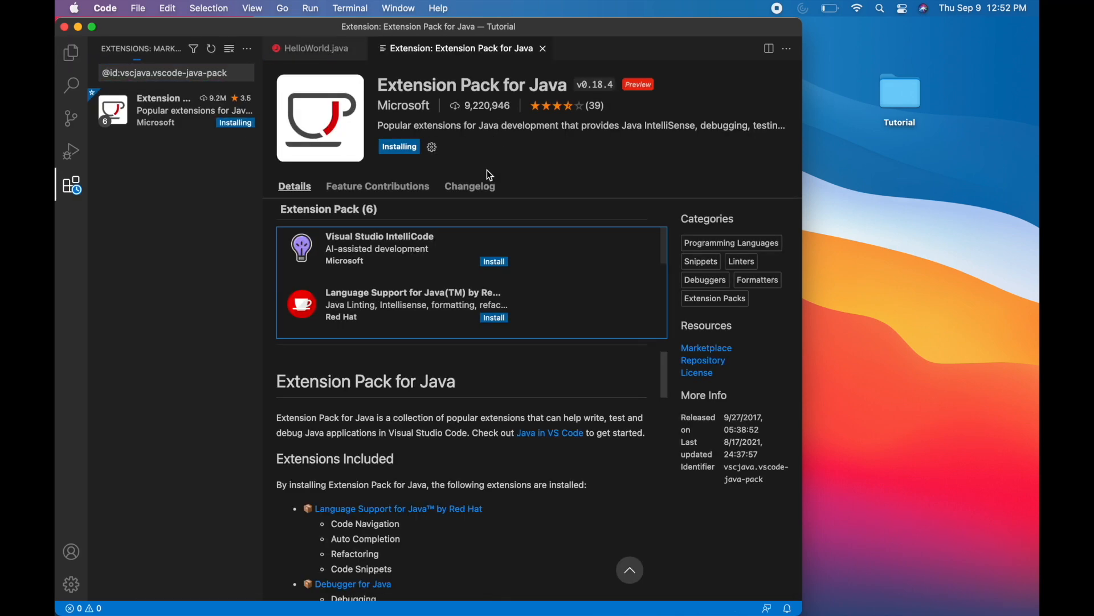
{"action": "mouse_move", "coordinate": [434, 183]}
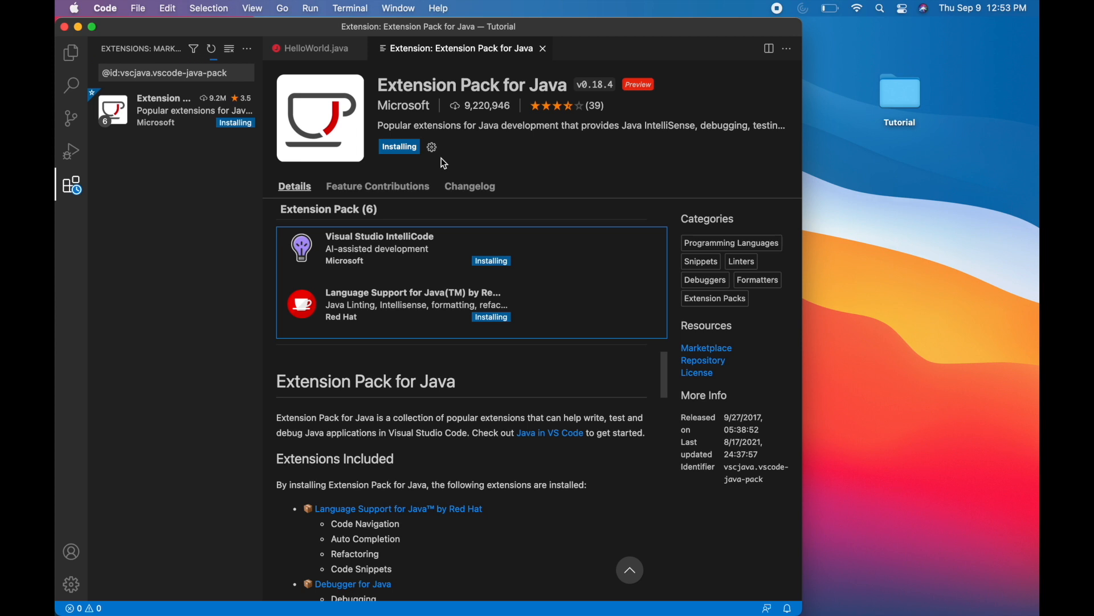
{"action": "scroll", "scroll_direction": "down", "scroll_amount": 3}
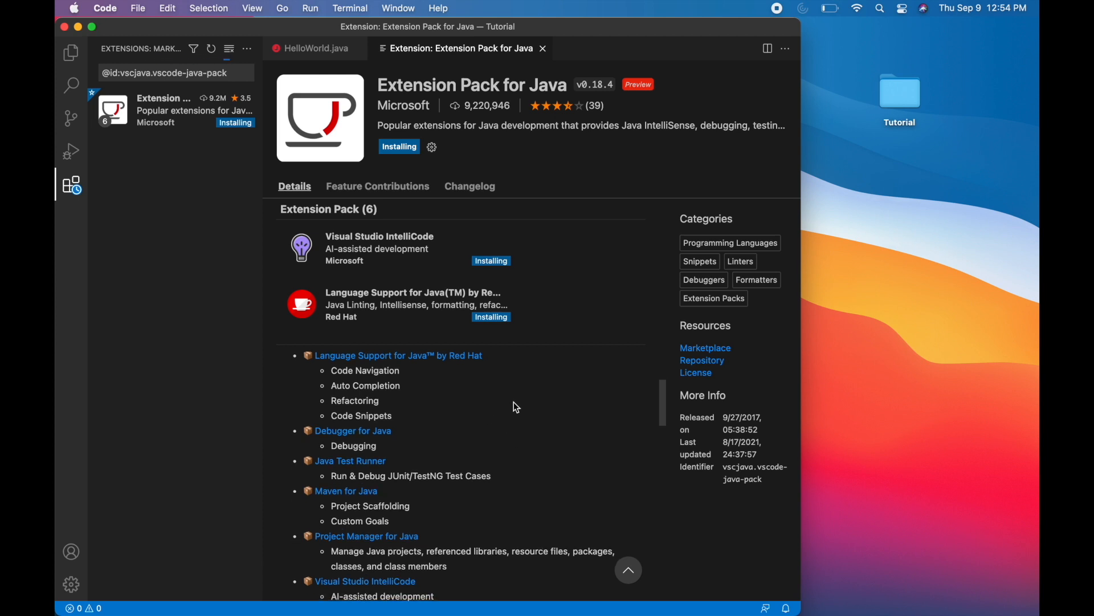
{"action": "mouse_move", "coordinate": [413, 396]}
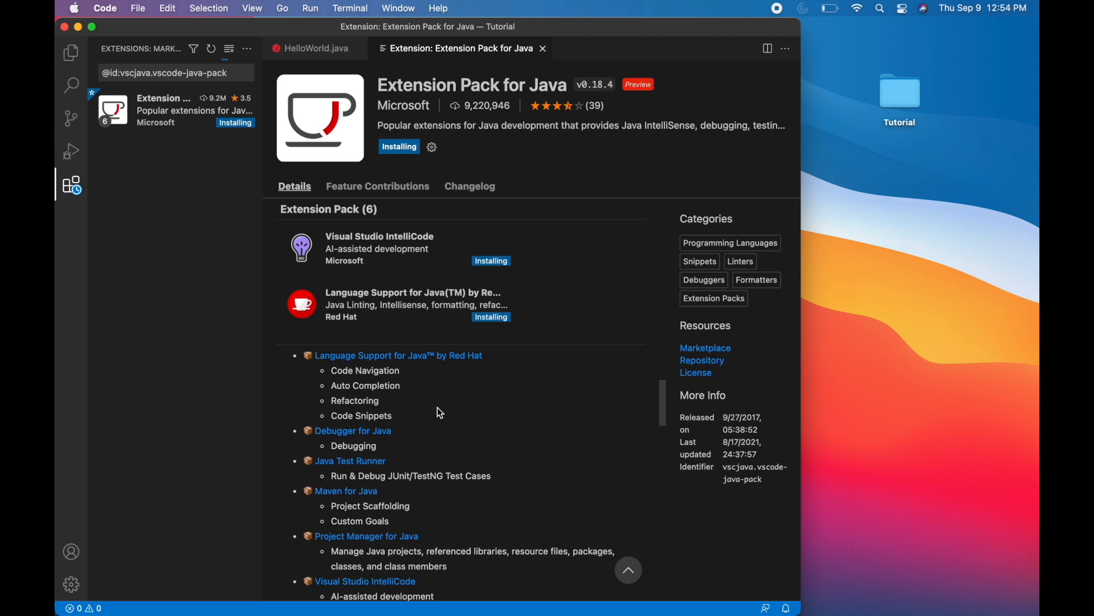
{"action": "mouse_move", "coordinate": [431, 415]}
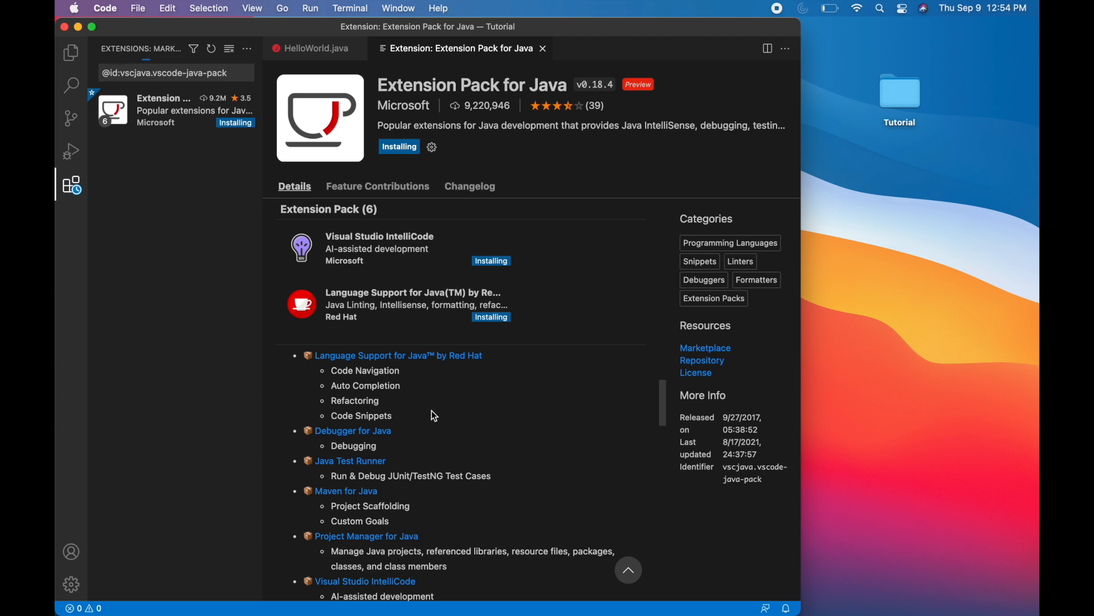
{"action": "scroll", "scroll_direction": "down", "scroll_amount": 3}
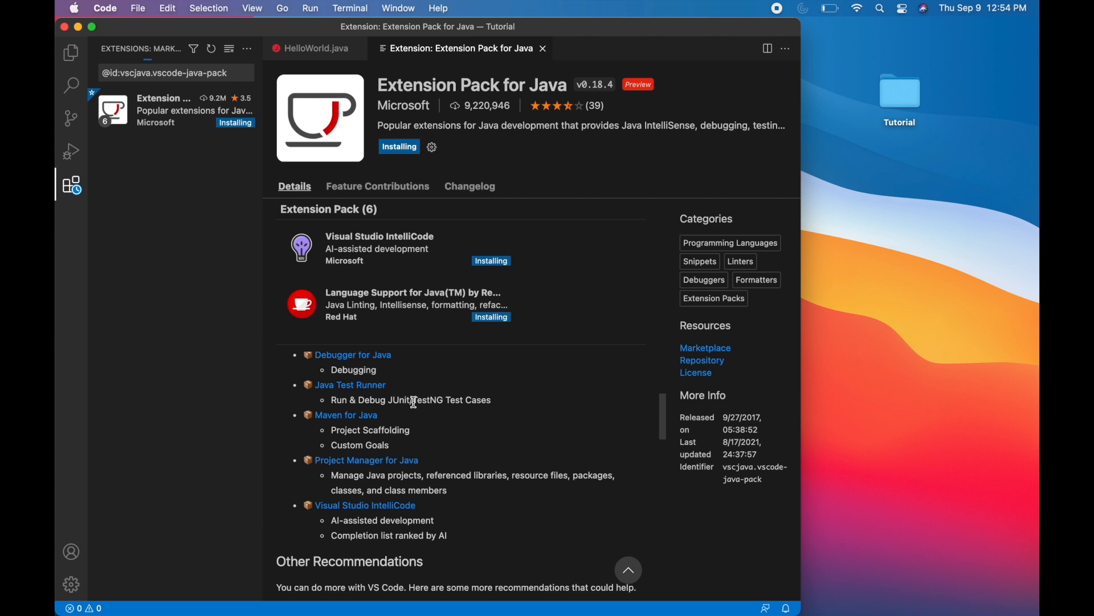
{"action": "mouse_move", "coordinate": [453, 411]}
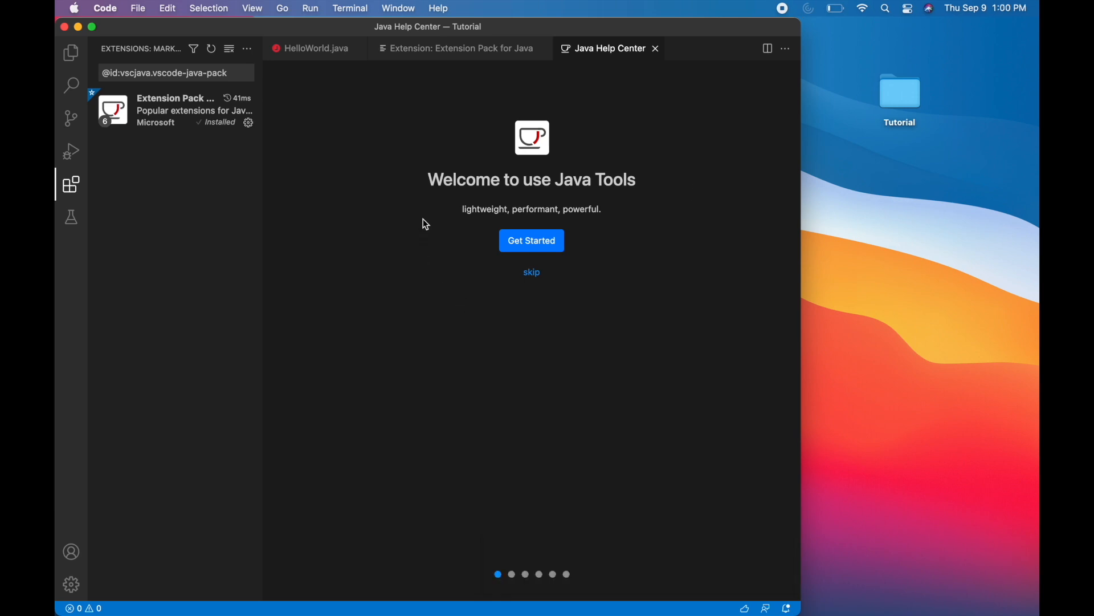
Step: Close the Java Help Center and extension pages and return to the Explorer view
{"action": "left_click", "coordinate": [531, 272]}
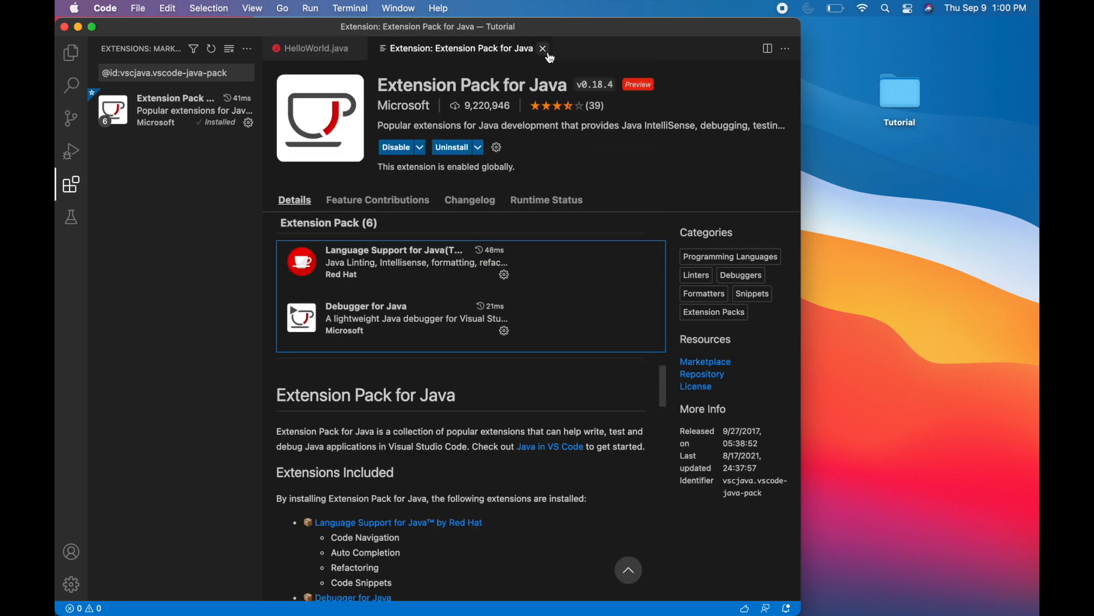
{"action": "left_click", "coordinate": [543, 48]}
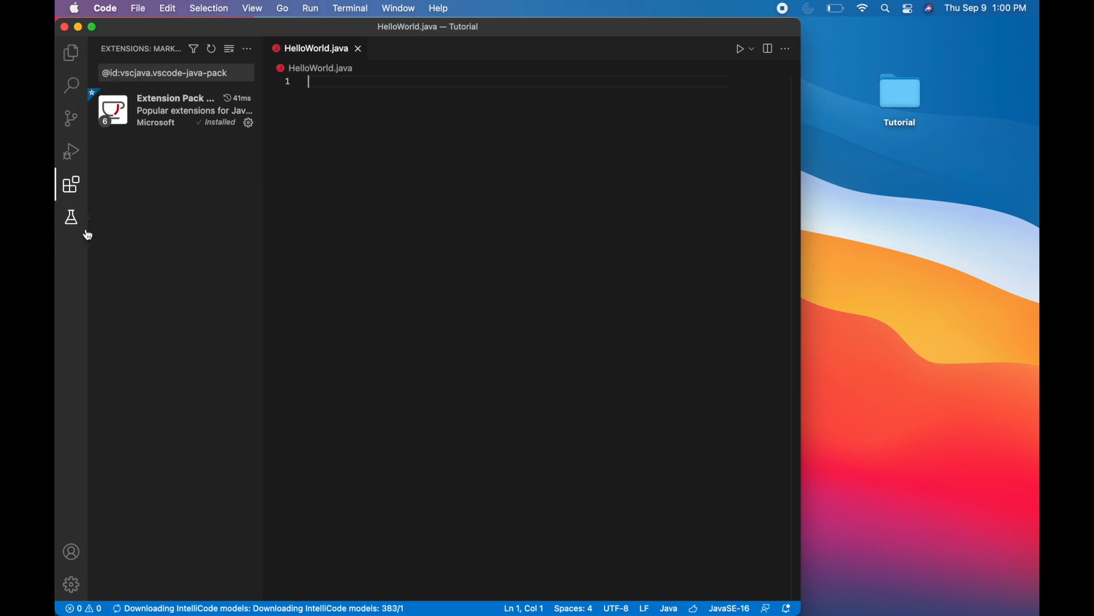
{"action": "mouse_move", "coordinate": [71, 217]}
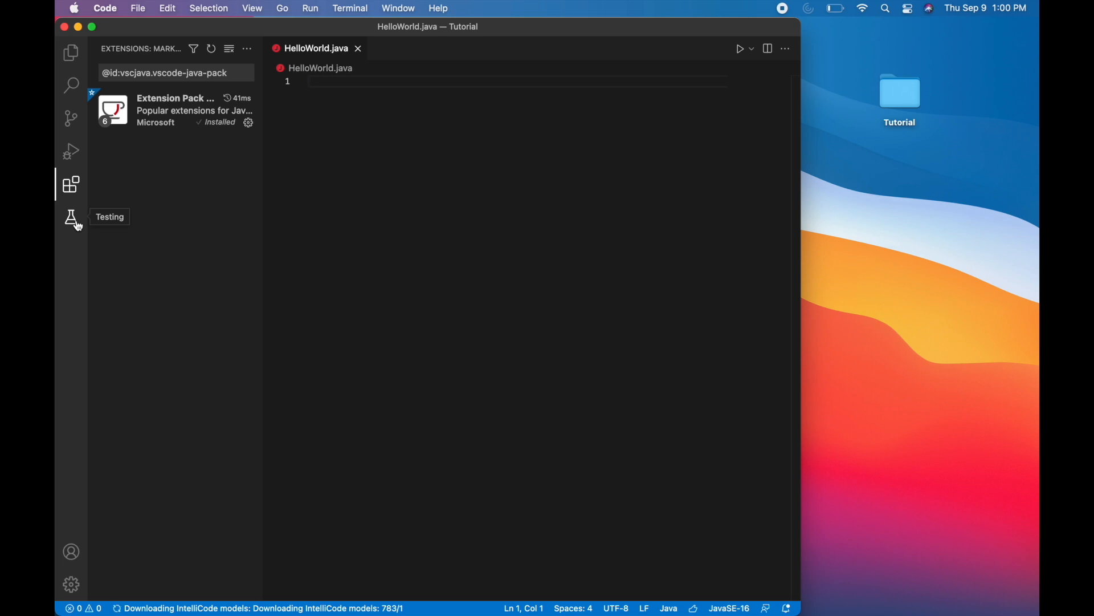
{"action": "left_click", "coordinate": [70, 53]}
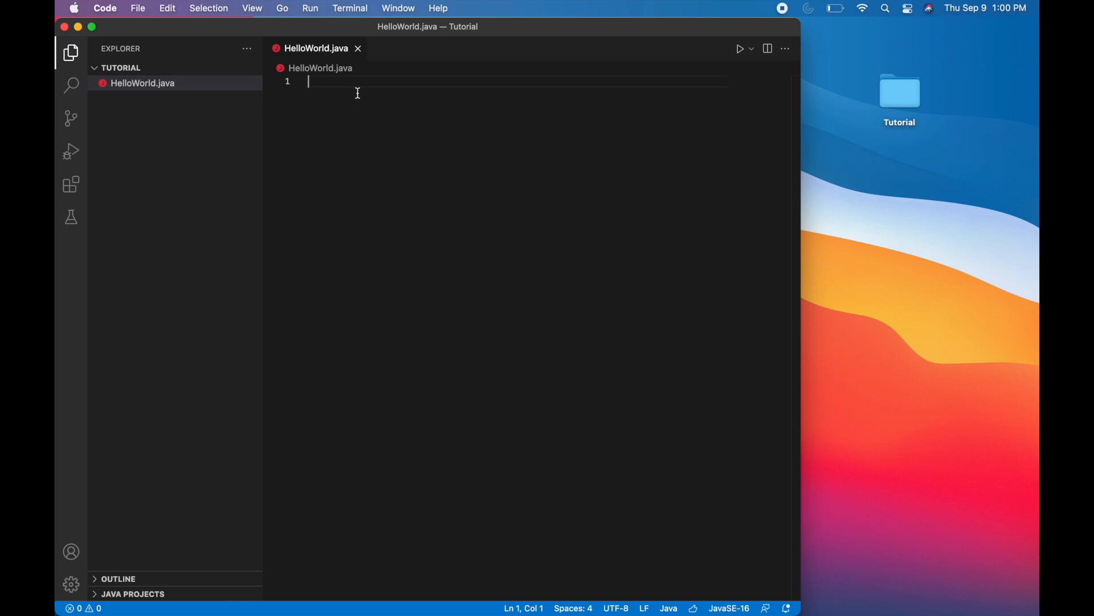
Step: Start a new integrated terminal from the Terminal menu
{"action": "left_click", "coordinate": [350, 8]}
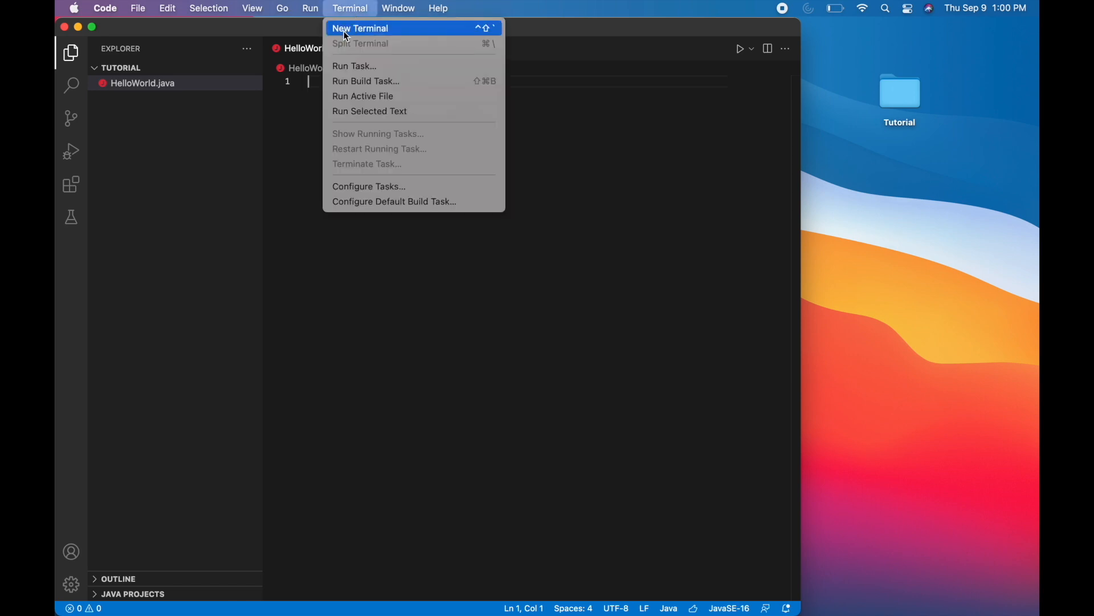
{"action": "left_click", "coordinate": [360, 27]}
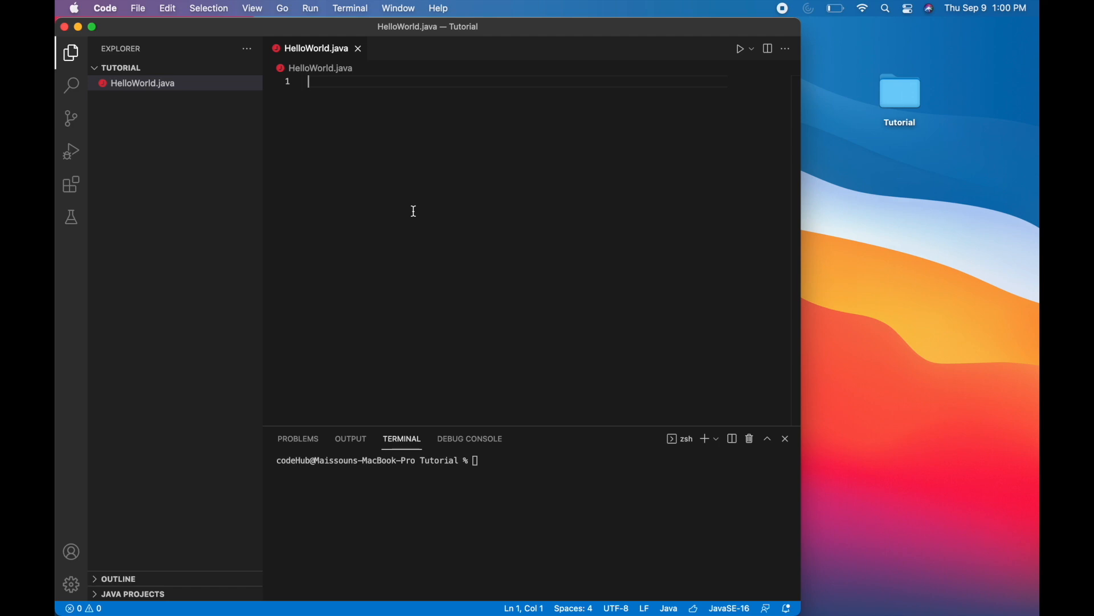
Step: Declare 'public class HelloWorld {' in HelloWorld.java
{"action": "type", "text": "public cl"}
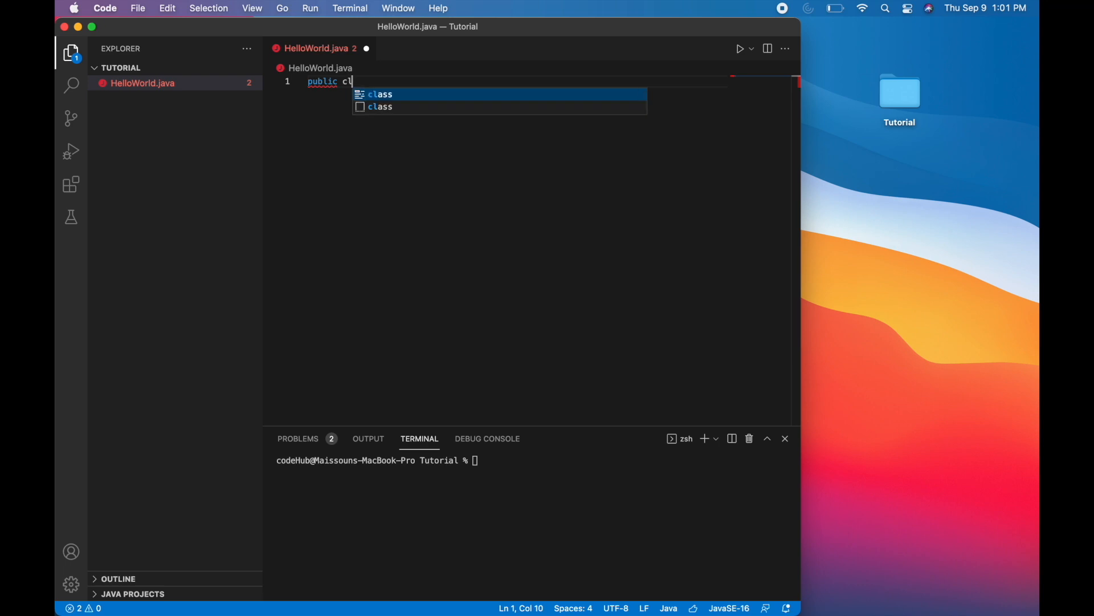
{"action": "type", "text": "lass Hello"}
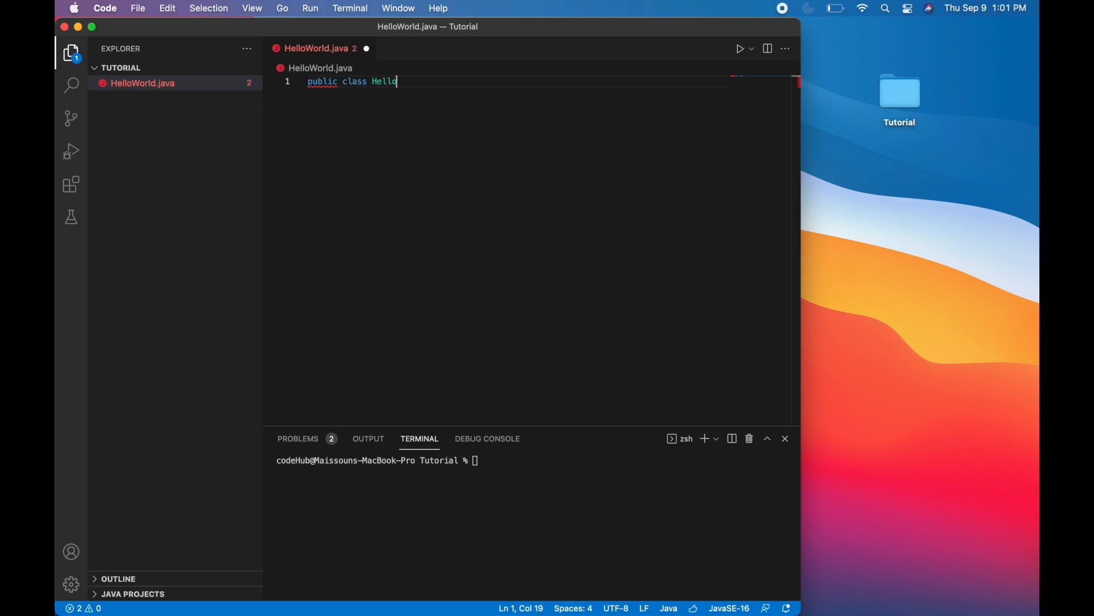
{"action": "type", "text": "World{"}
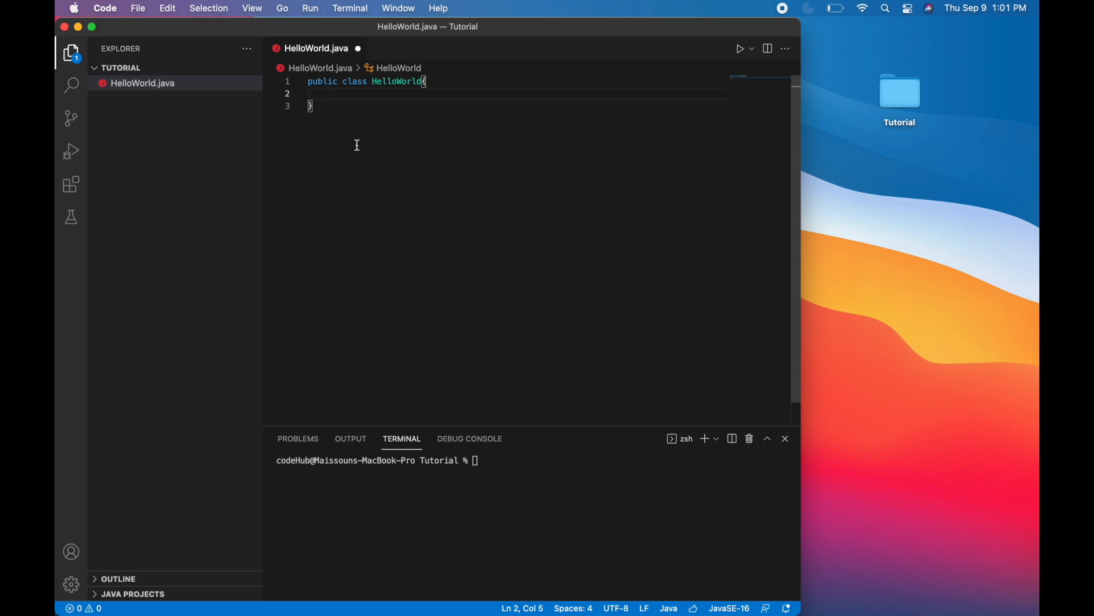
Step: Add an empty 'public static void main(String[] args)' method inside the class
{"action": "type", "text": "public static void main"}
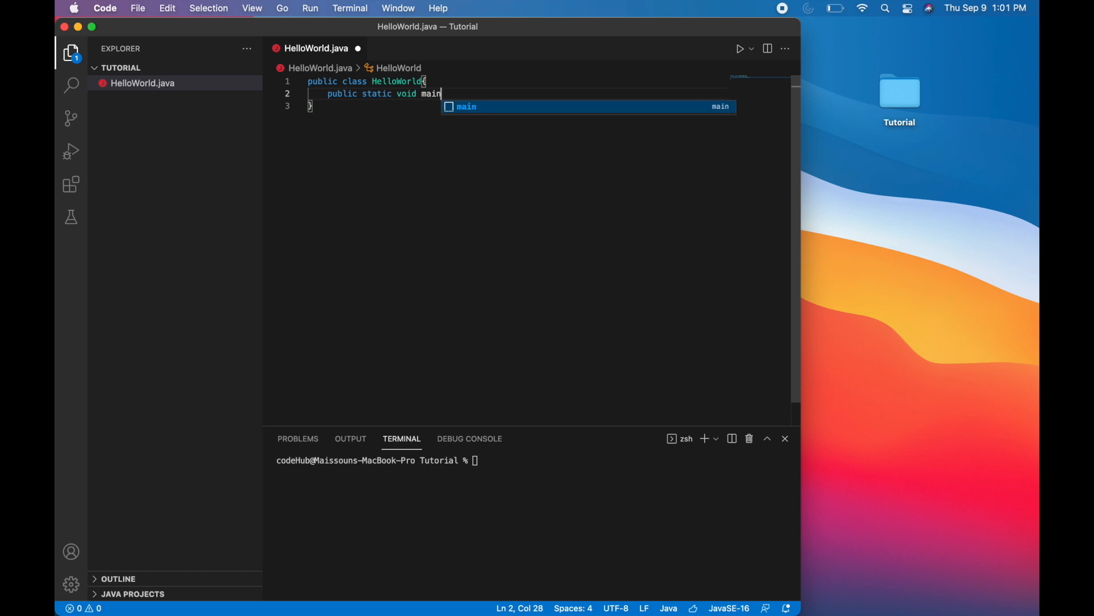
{"action": "type", "text": "()"}
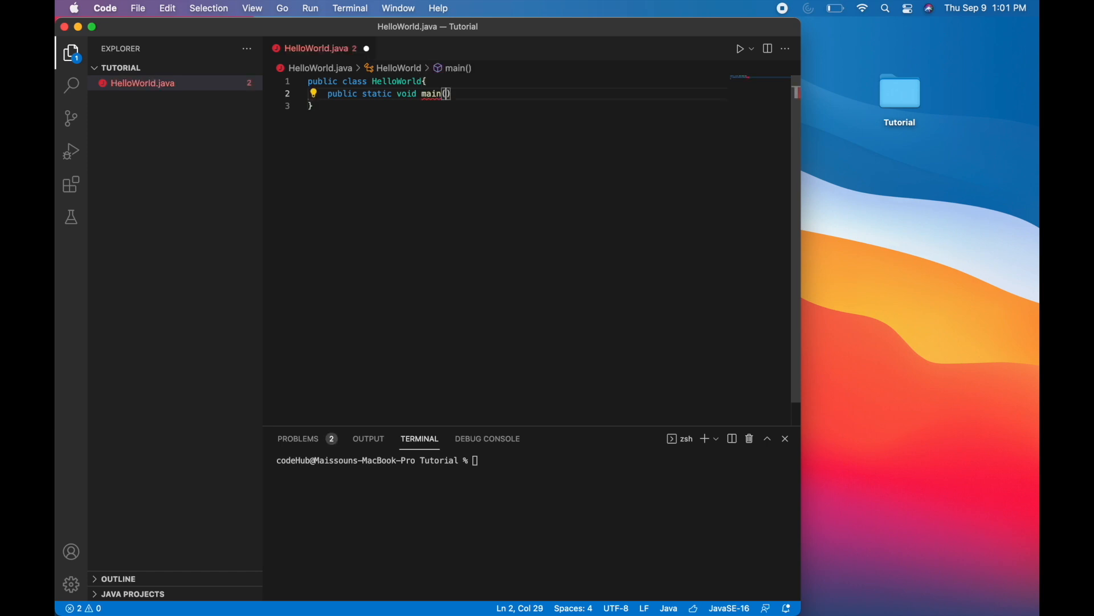
{"action": "type", "text": "String"}
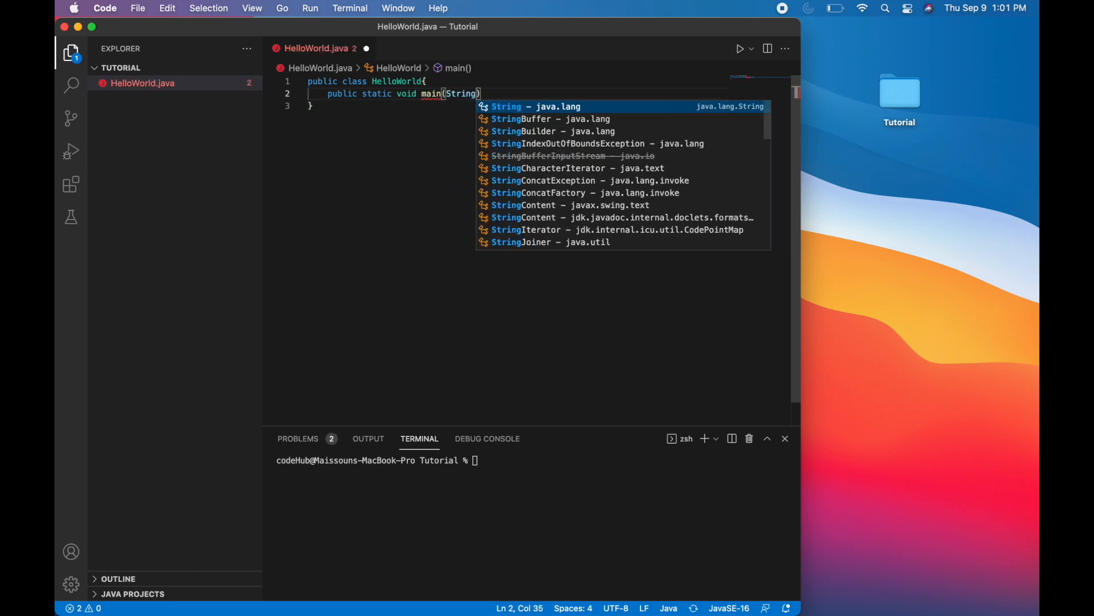
{"action": "type", "text": "[] a"}
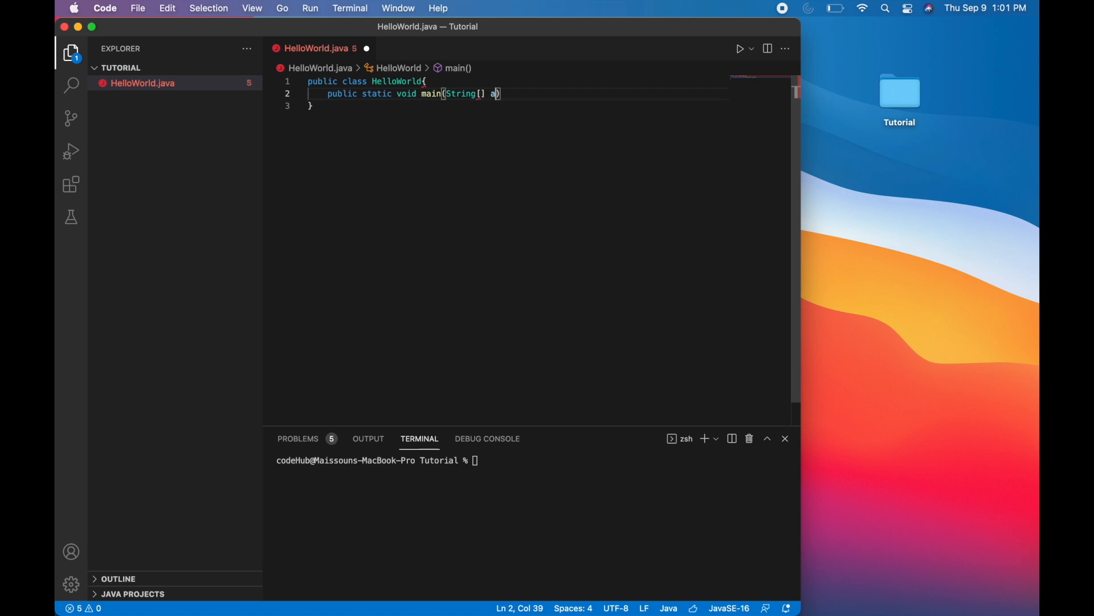
{"action": "type", "text": "rgs)"}
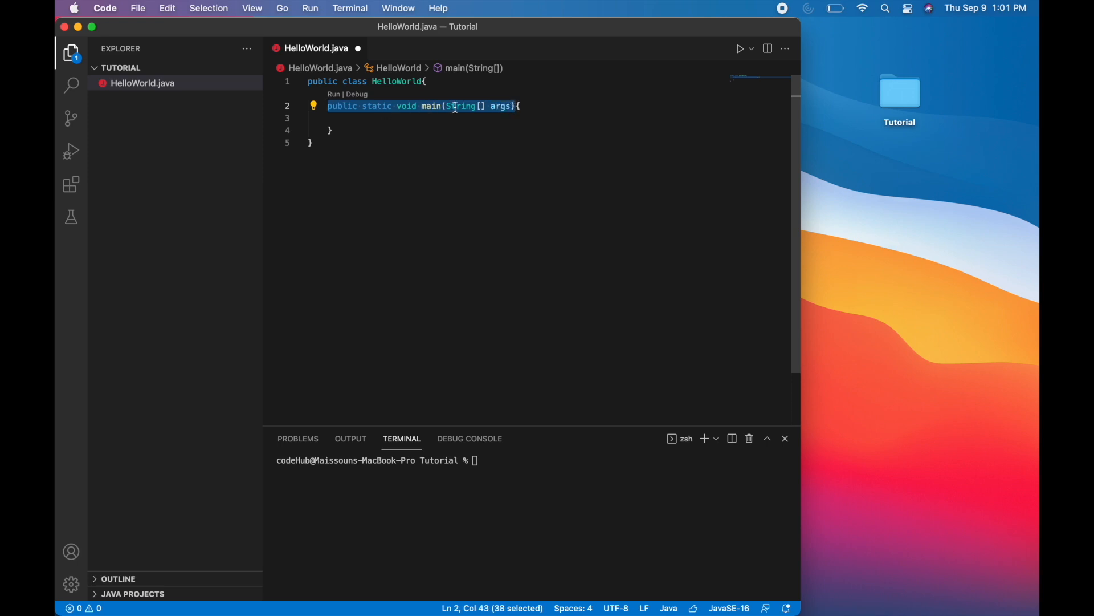
Step: Write System.out.println("Hello world!"); inside main and save the file
{"action": "left_click", "coordinate": [422, 117]}
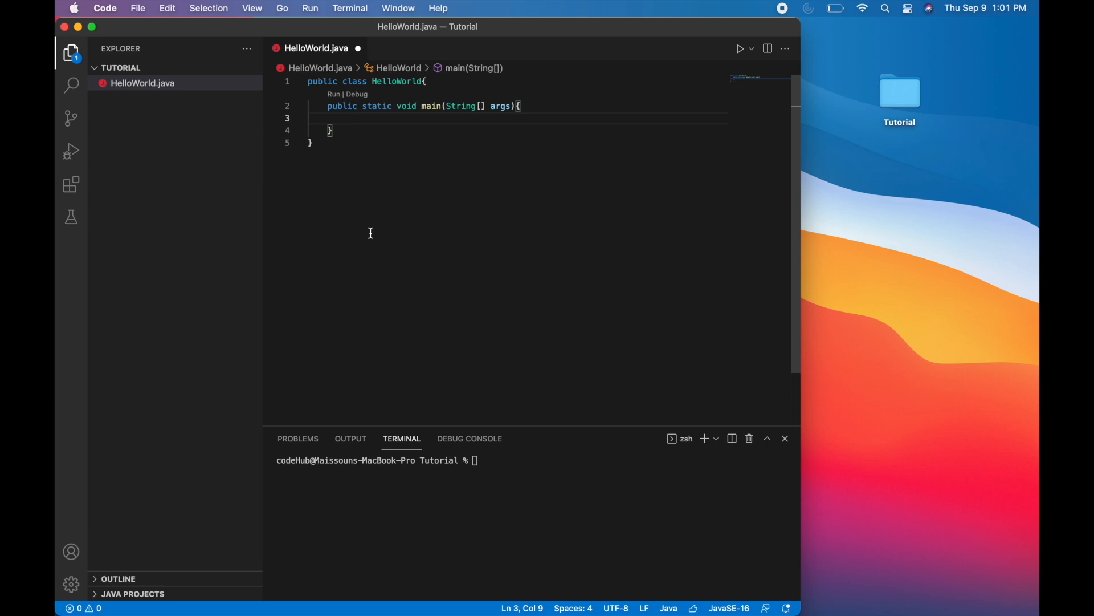
{"action": "type", "text": "System."}
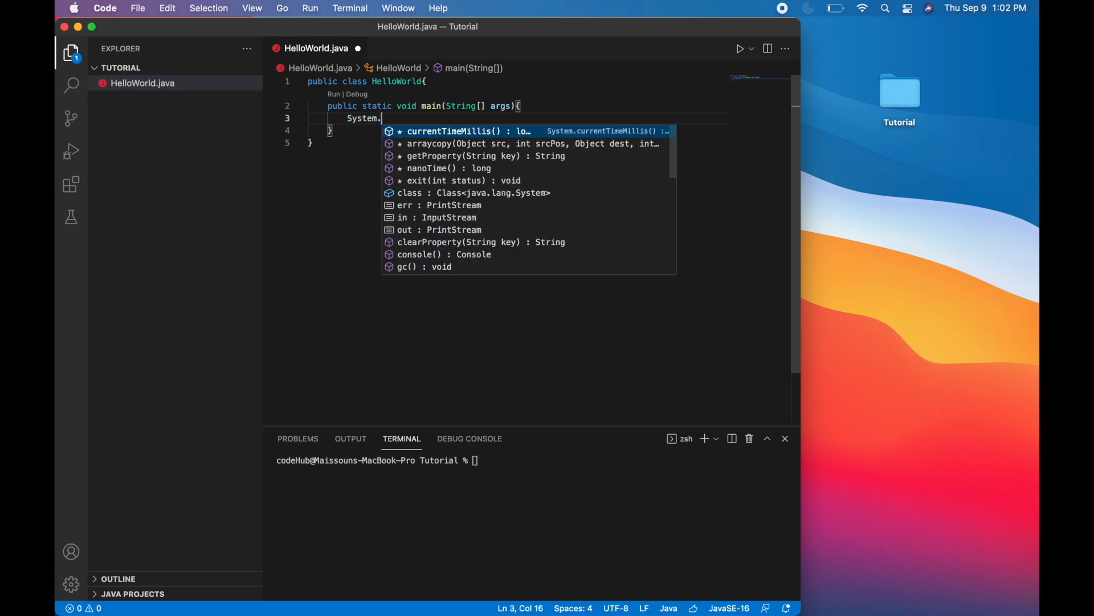
{"action": "type", "text": "out.println(\"H"}
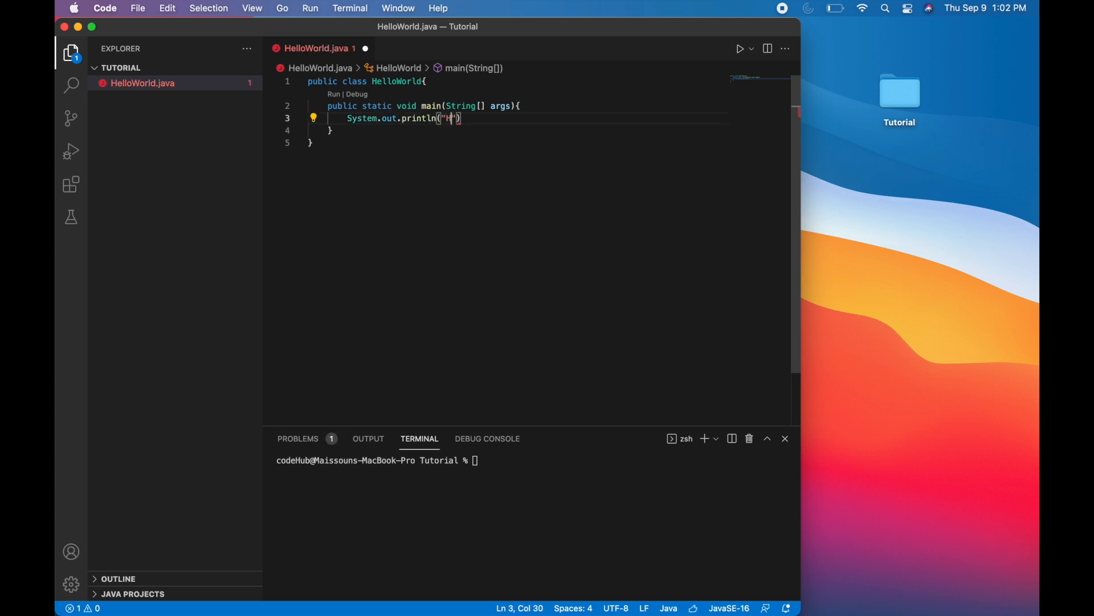
{"action": "type", "text": "Hello wor"}
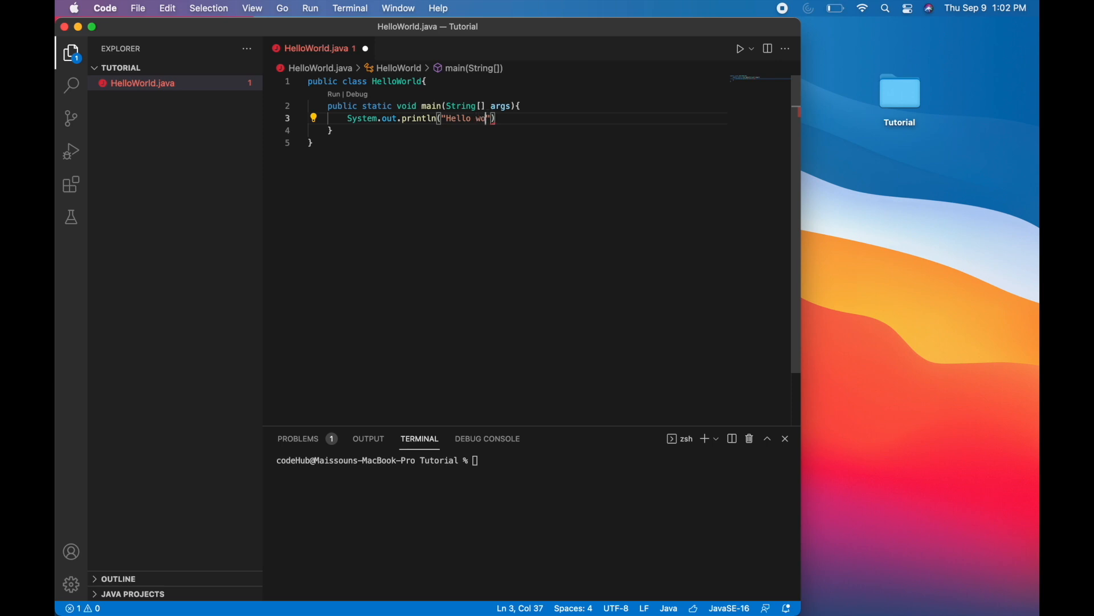
{"action": "type", "text": "rld!"}
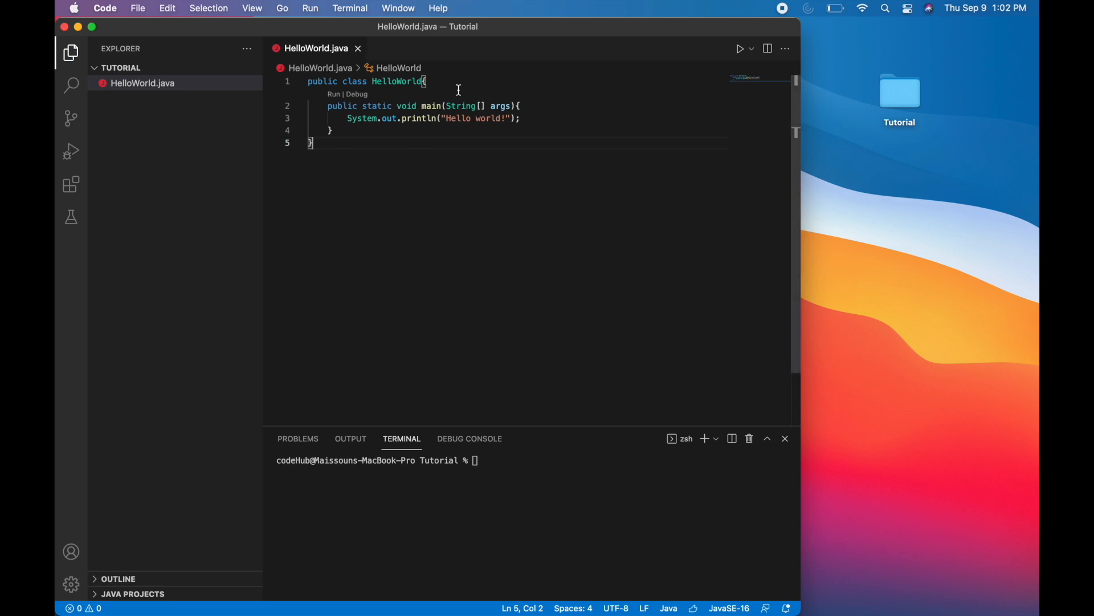
Step: Write the comment '// Output hello world to the console' on the line above main and save
{"action": "key", "text": "Enter"}
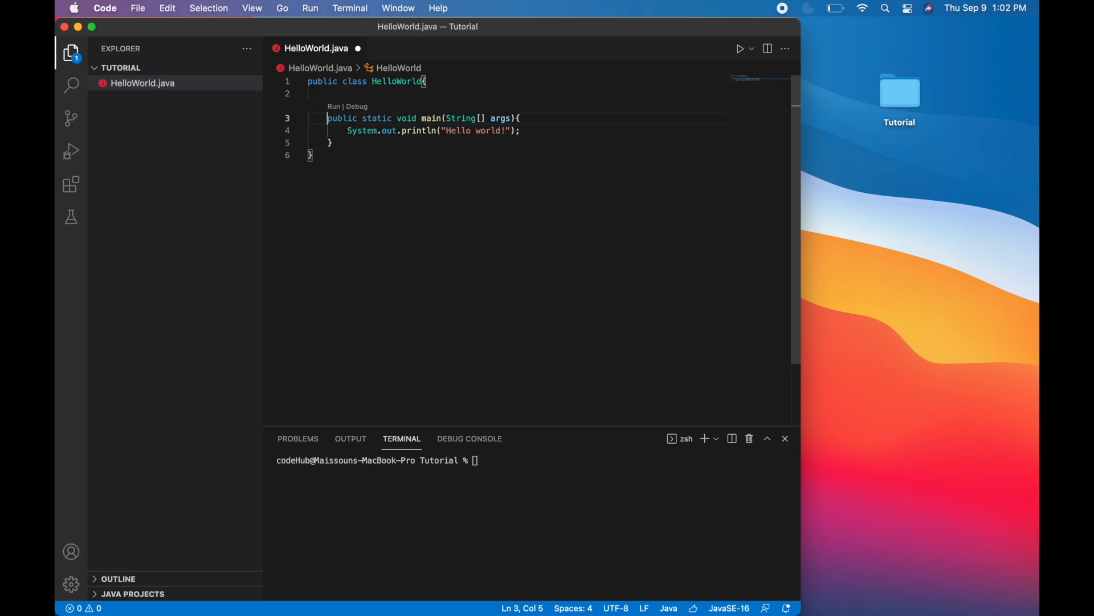
{"action": "left_click", "coordinate": [311, 92]}
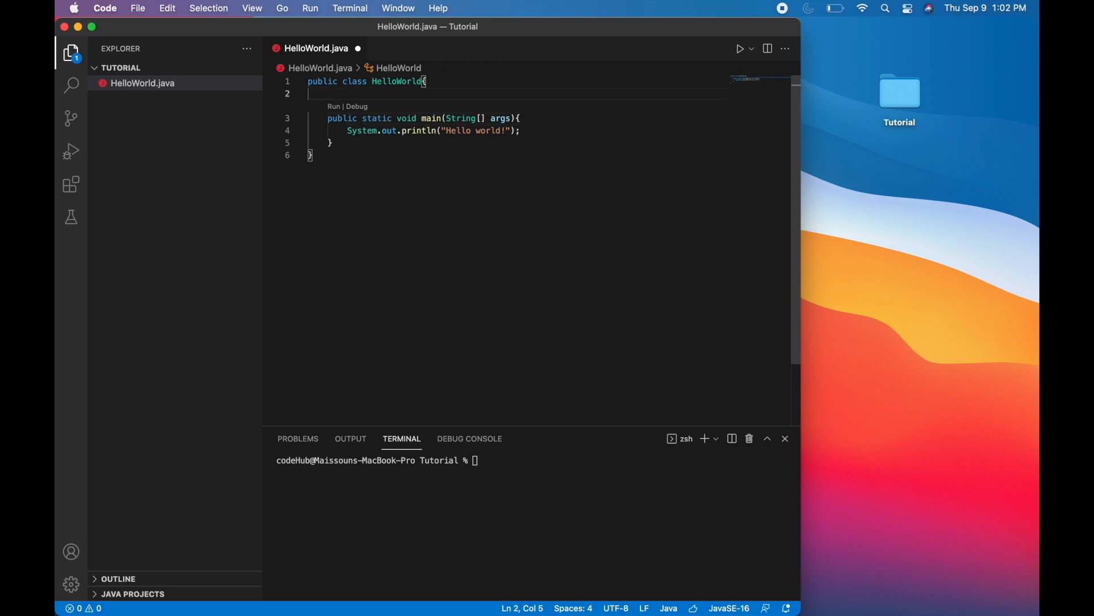
{"action": "type", "text": "//"}
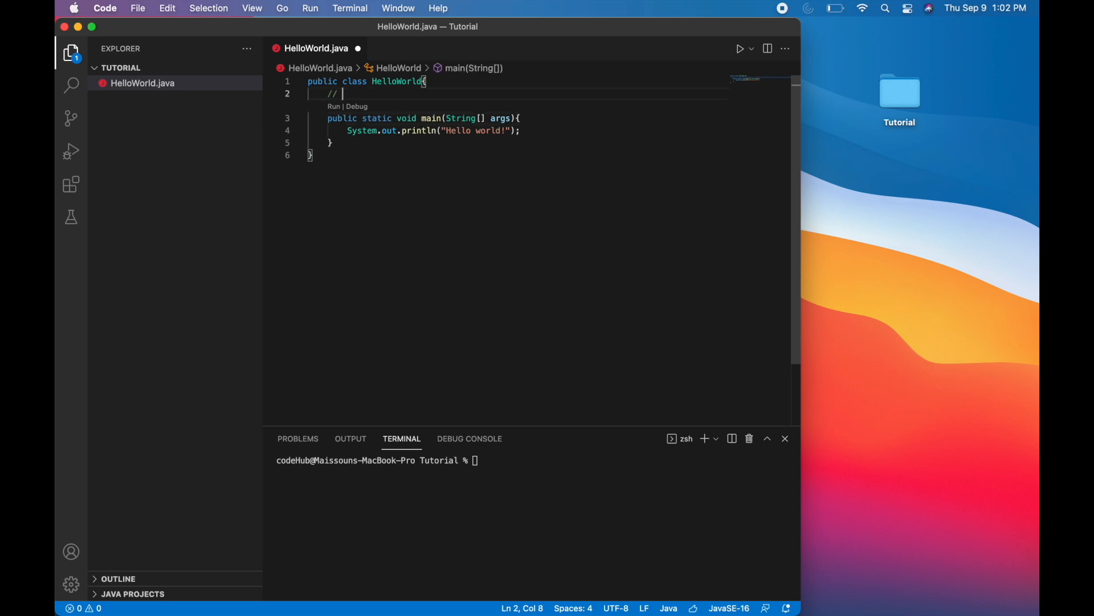
{"action": "type", "text": "0"}
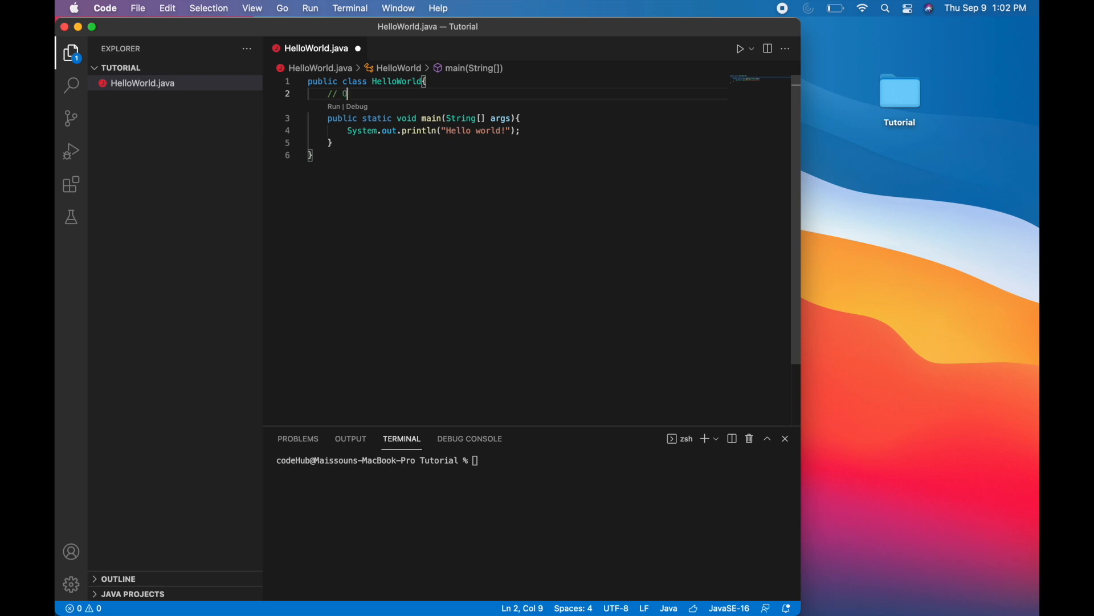
{"action": "type", "text": "utput hello world to the console"}
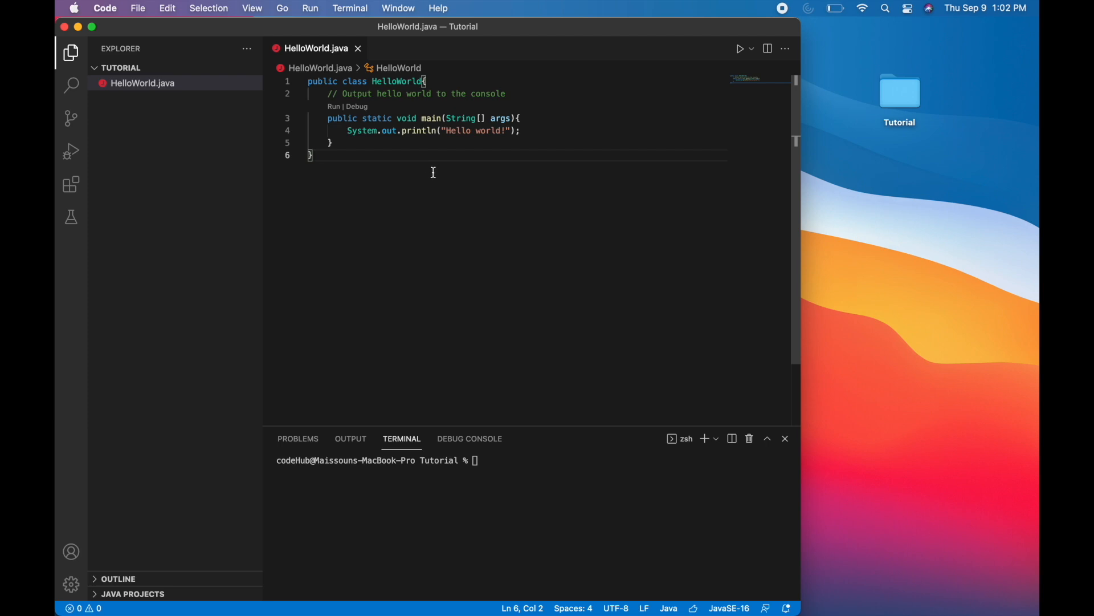
{"action": "mouse_move", "coordinate": [429, 194]}
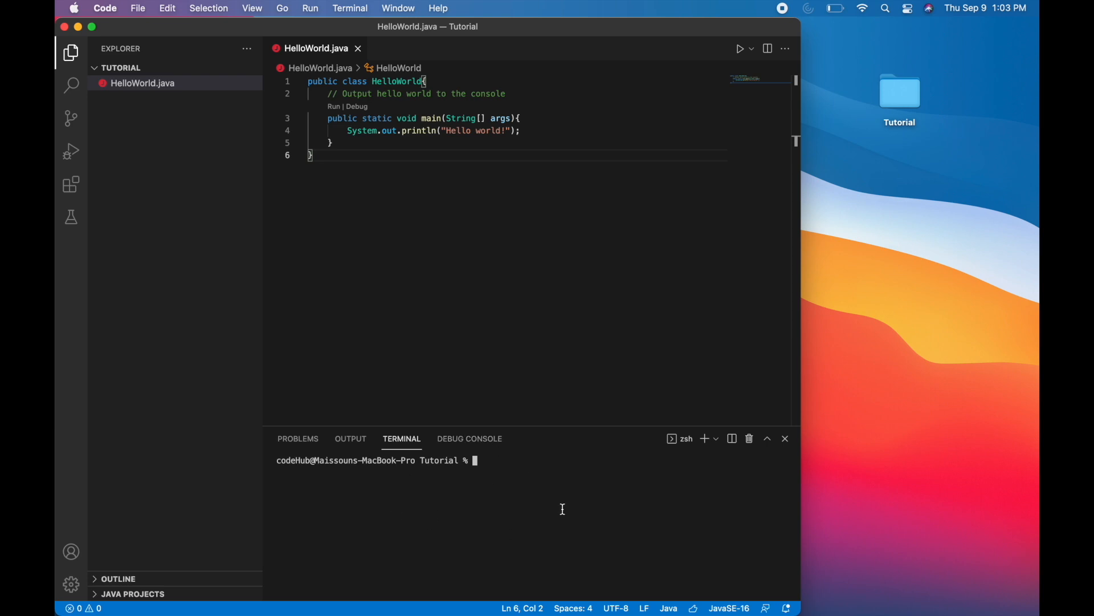
{"action": "mouse_move", "coordinate": [447, 461]}
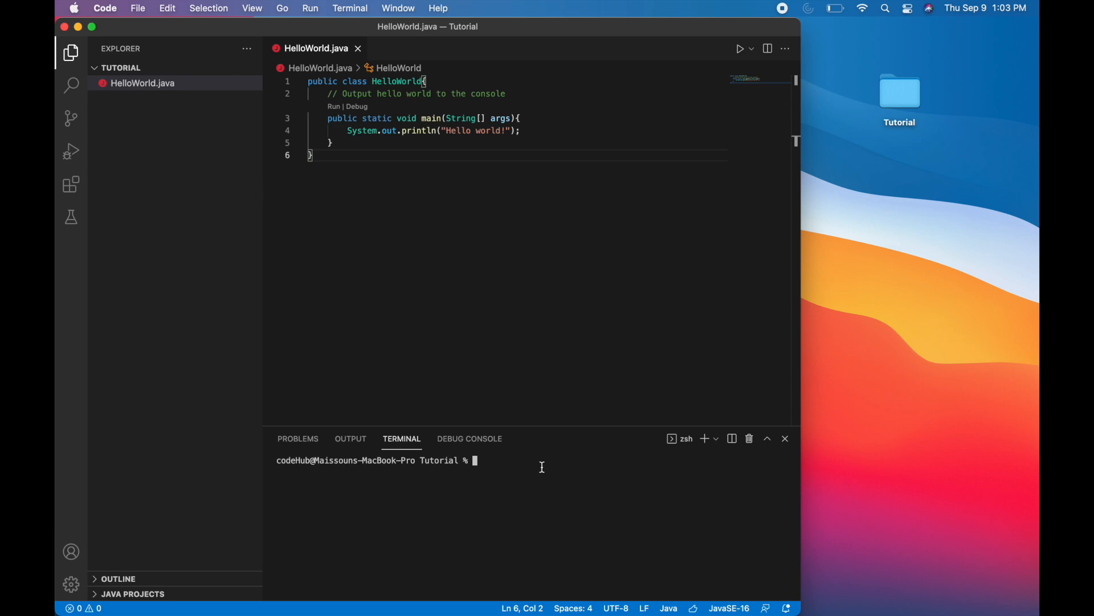
Step: Run 'javac HelloWorld.java' in the terminal to produce HelloWorld.class
{"action": "type", "text": "javac"}
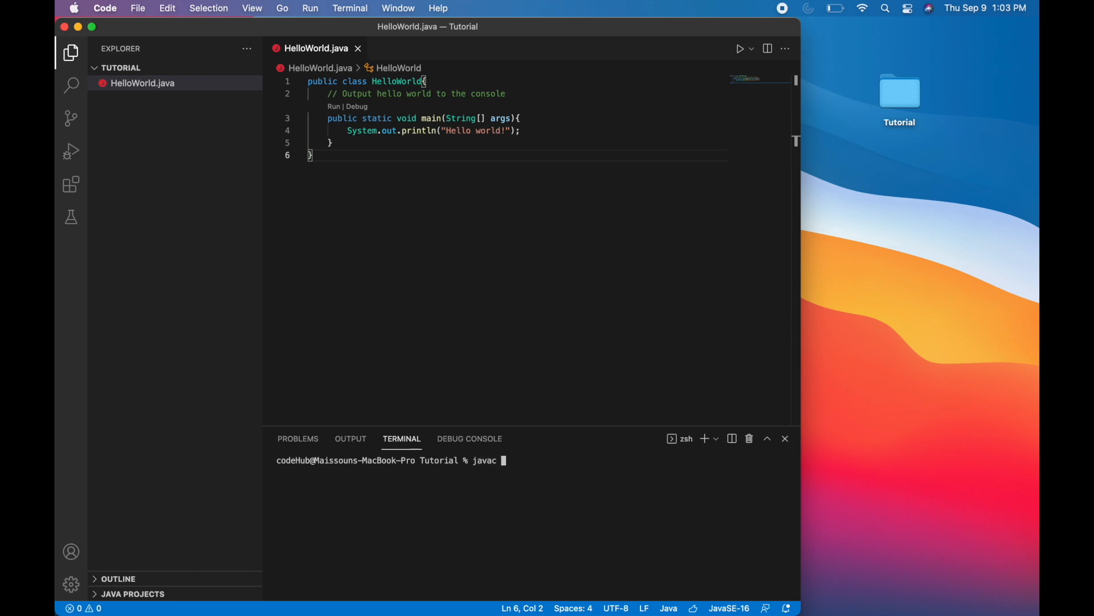
{"action": "type", "text": "HelloWorld.java"}
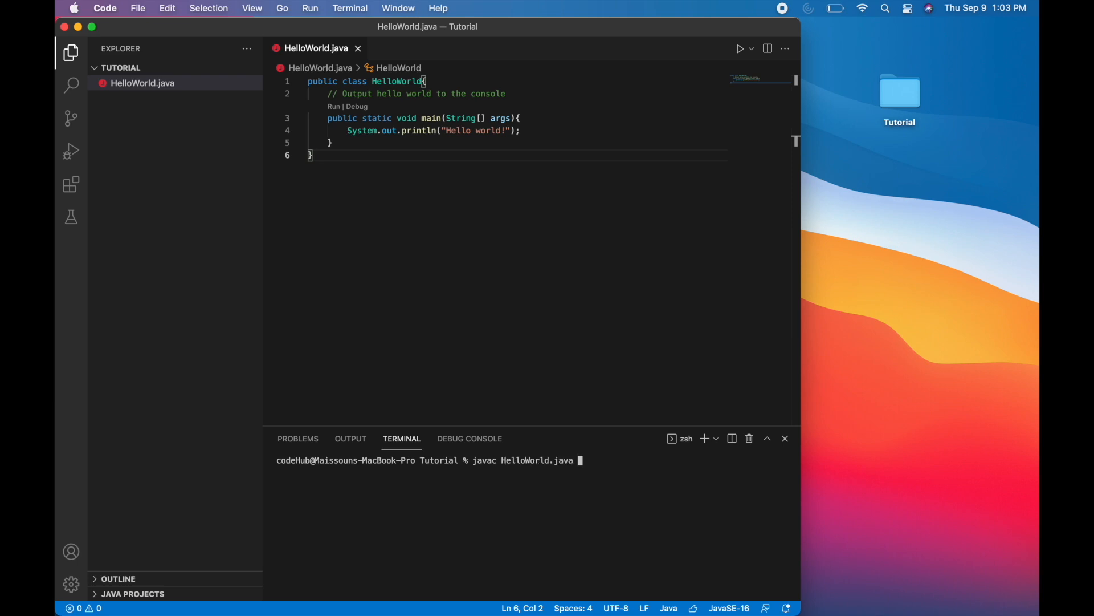
{"action": "key", "text": "Return"}
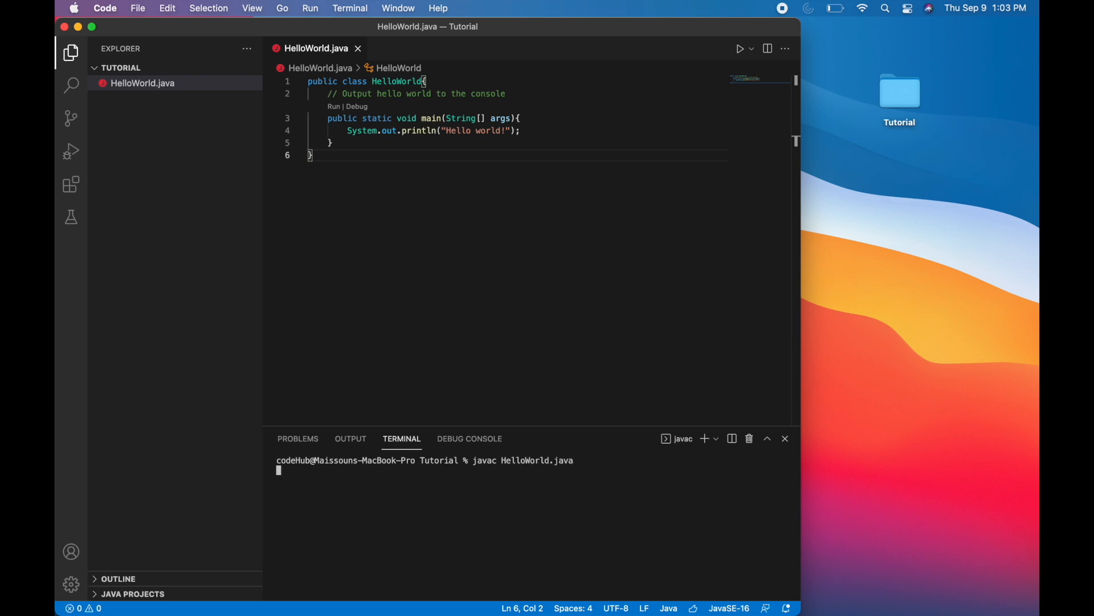
{"action": "key", "text": "Return"}
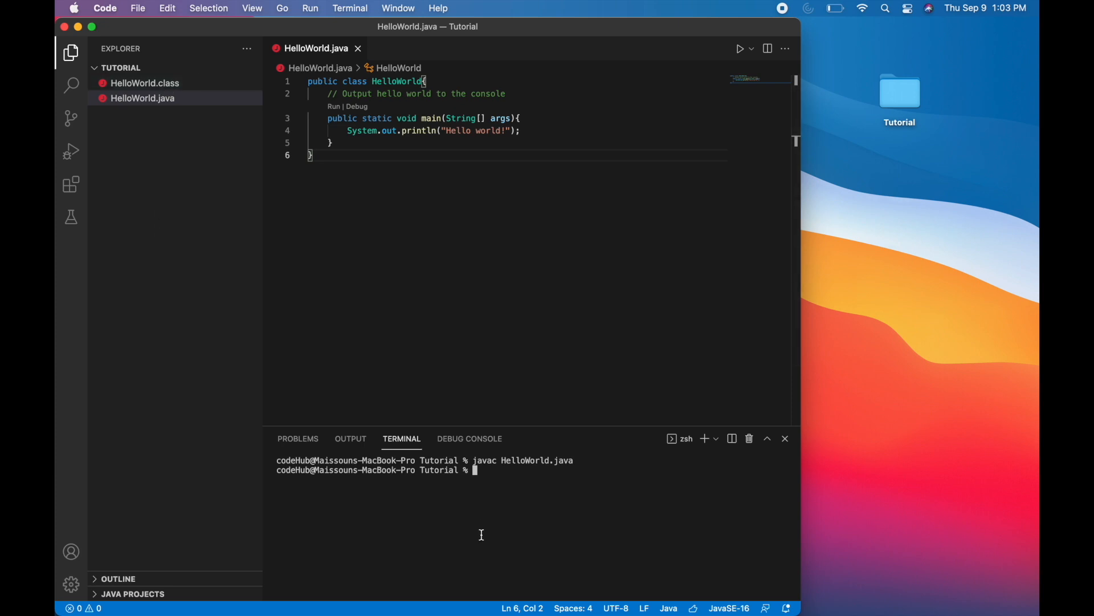
Step: Run 'java HelloWorld' in the terminal so it prints "Hello world!"
{"action": "type", "text": "java"}
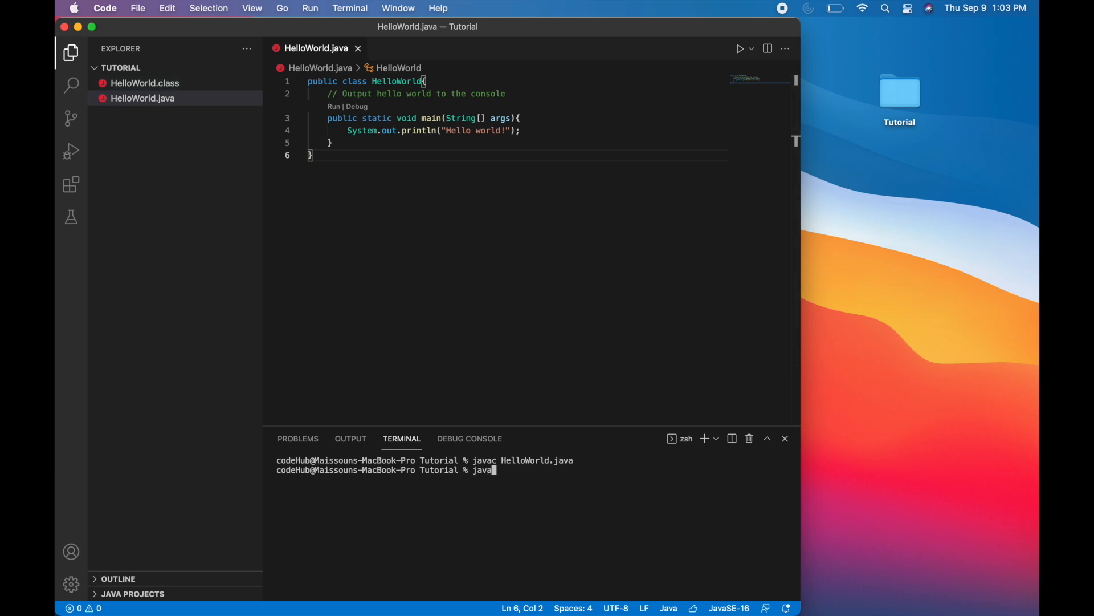
{"action": "type", "text": "H"}
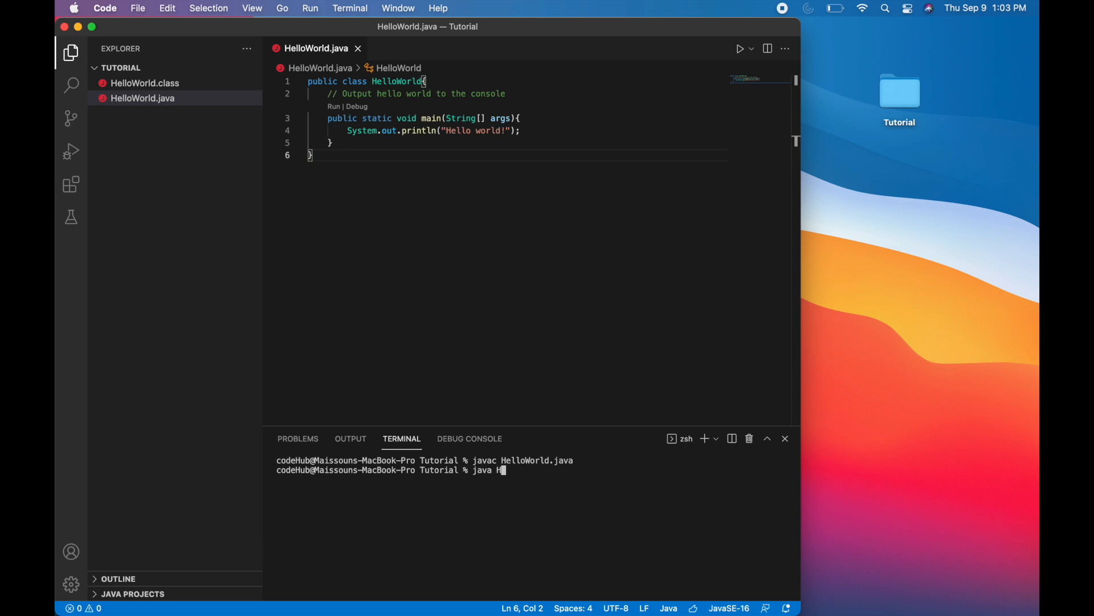
{"action": "type", "text": "elloWorld"}
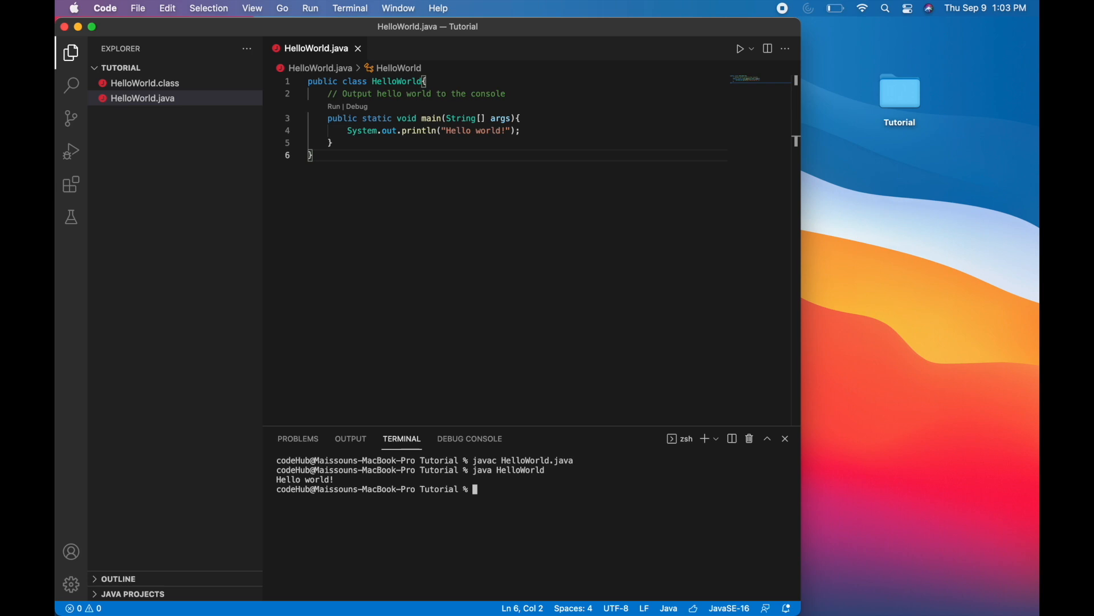
{"action": "mouse_move", "coordinate": [494, 490]}
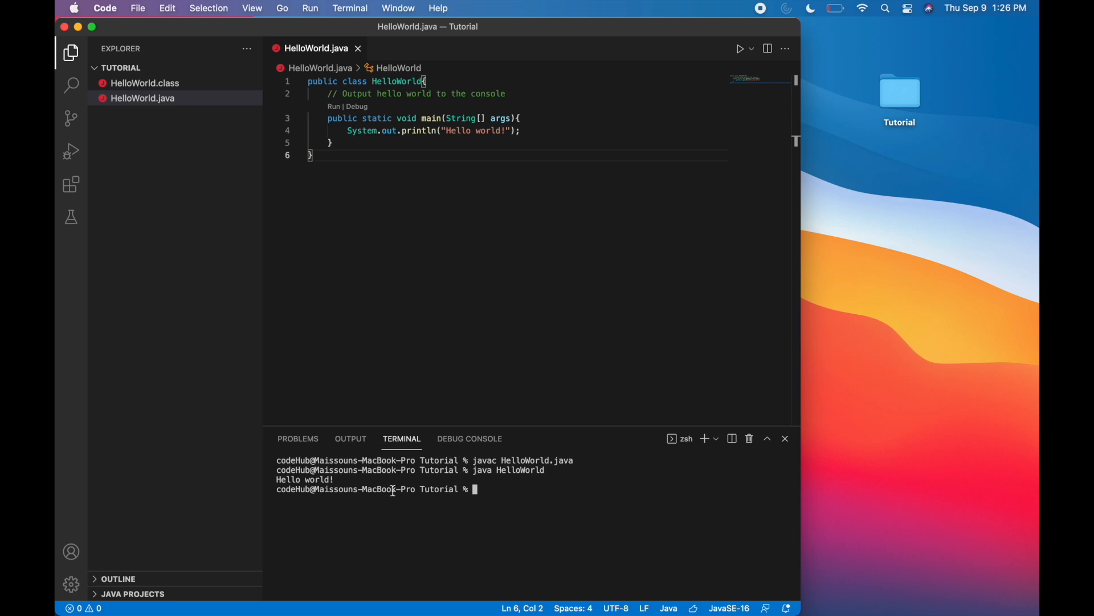
{"action": "mouse_move", "coordinate": [502, 357]}
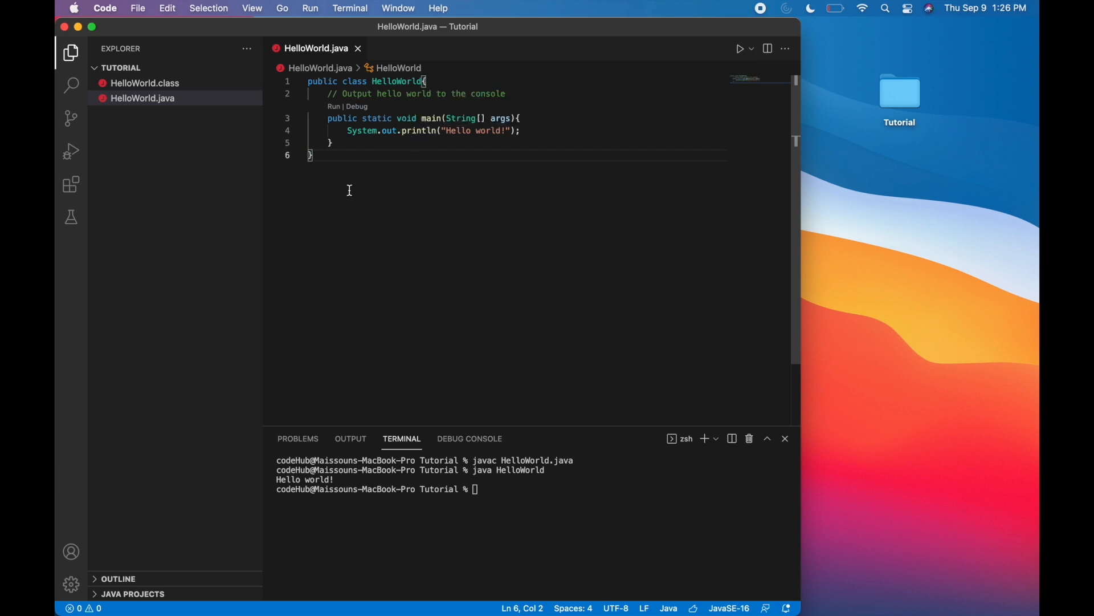
{"action": "mouse_move", "coordinate": [433, 155]}
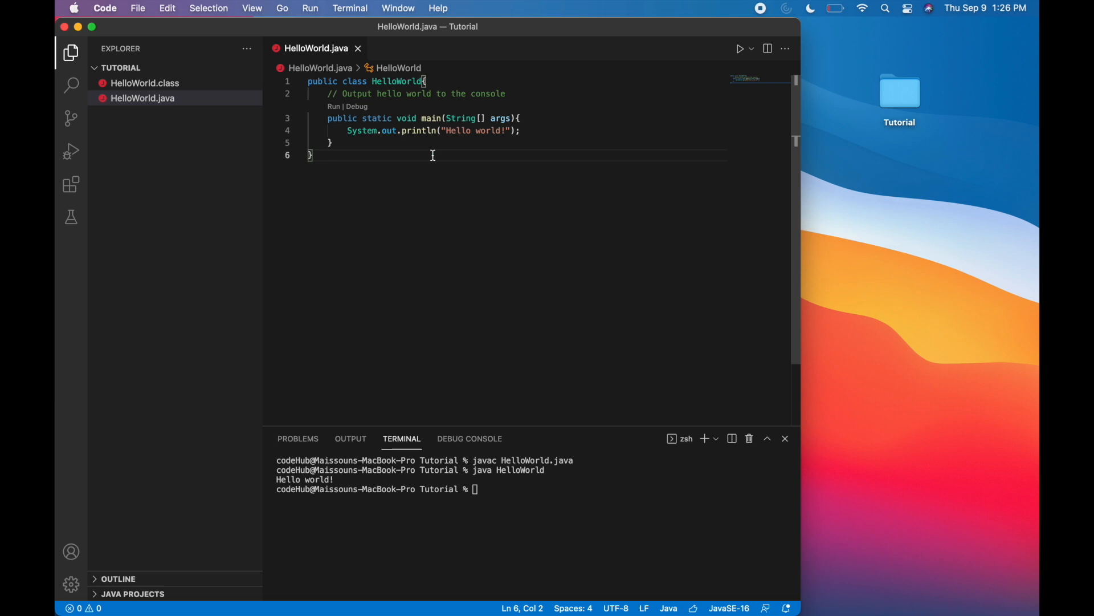
{"action": "mouse_move", "coordinate": [467, 217]}
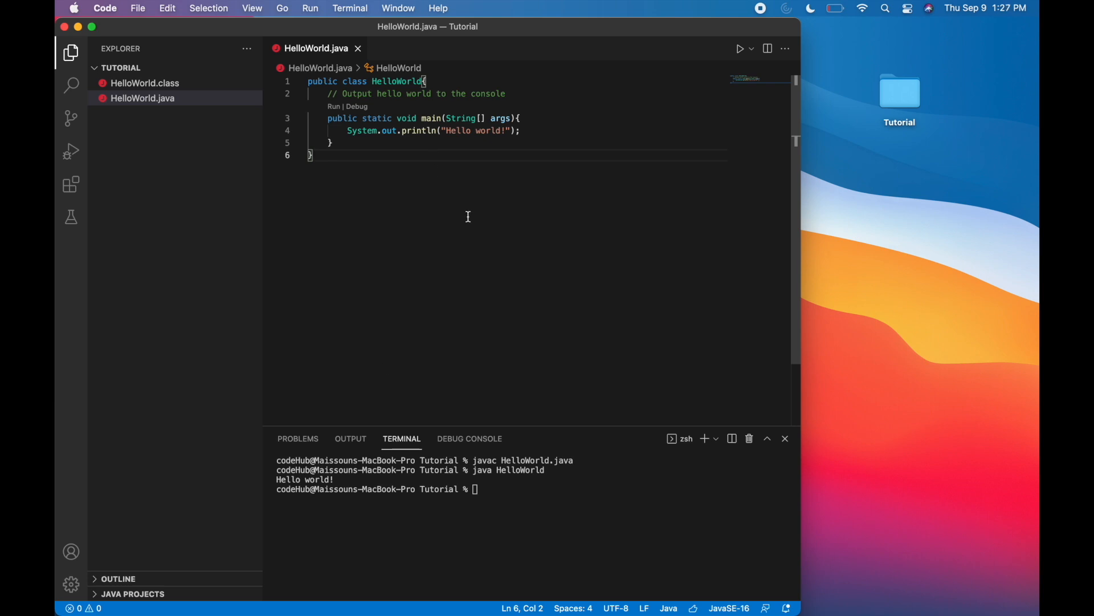
{"action": "mouse_move", "coordinate": [480, 177]}
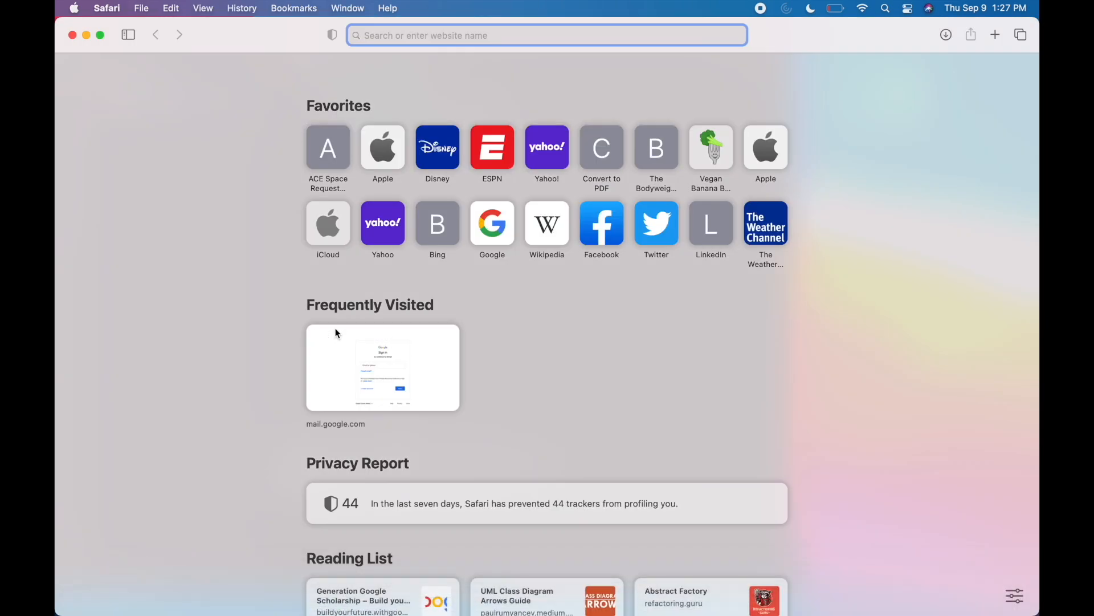
Step: Search 'jdk' in Safari to reach Oracle's JDK 16.0.2 download page
{"action": "type", "text": "jdk"}
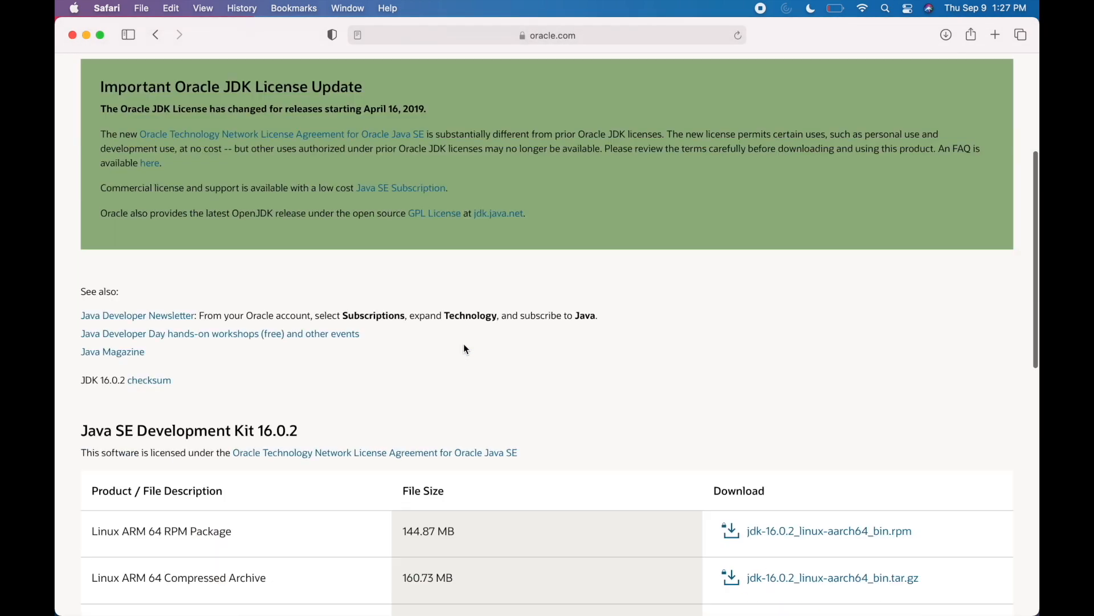
Step: Download jdk-16.0.2_osx-x64_bin.dmg, accepting Oracle's license and allowing downloads from oracle.com
{"action": "scroll", "scroll_direction": "down", "scroll_amount": 3}
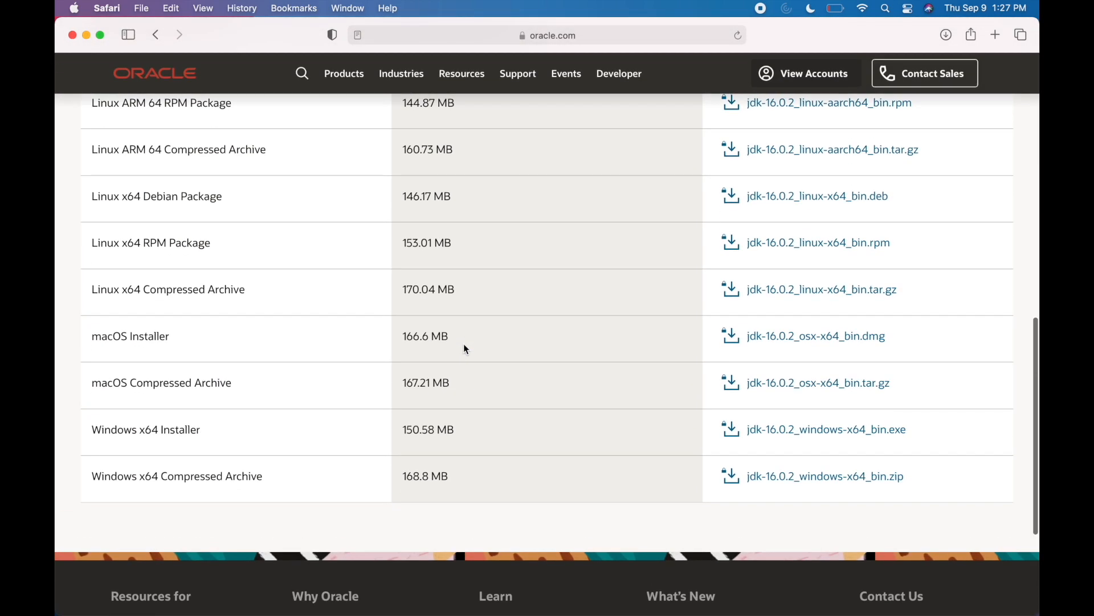
{"action": "scroll", "scroll_direction": "down", "scroll_amount": 3}
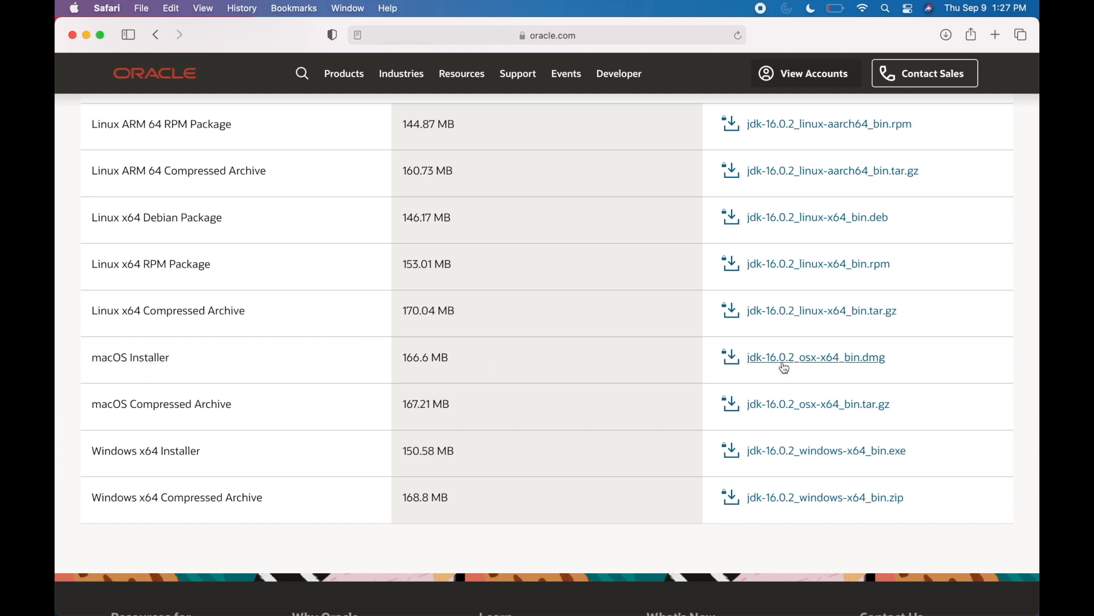
{"action": "left_click", "coordinate": [815, 357]}
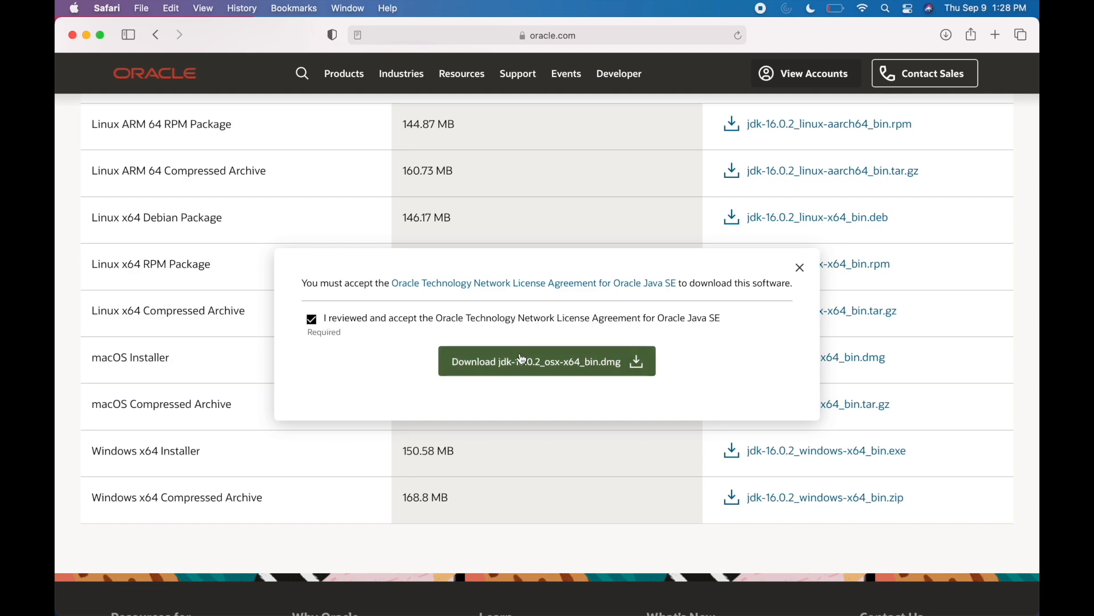
{"action": "left_click", "coordinate": [546, 362]}
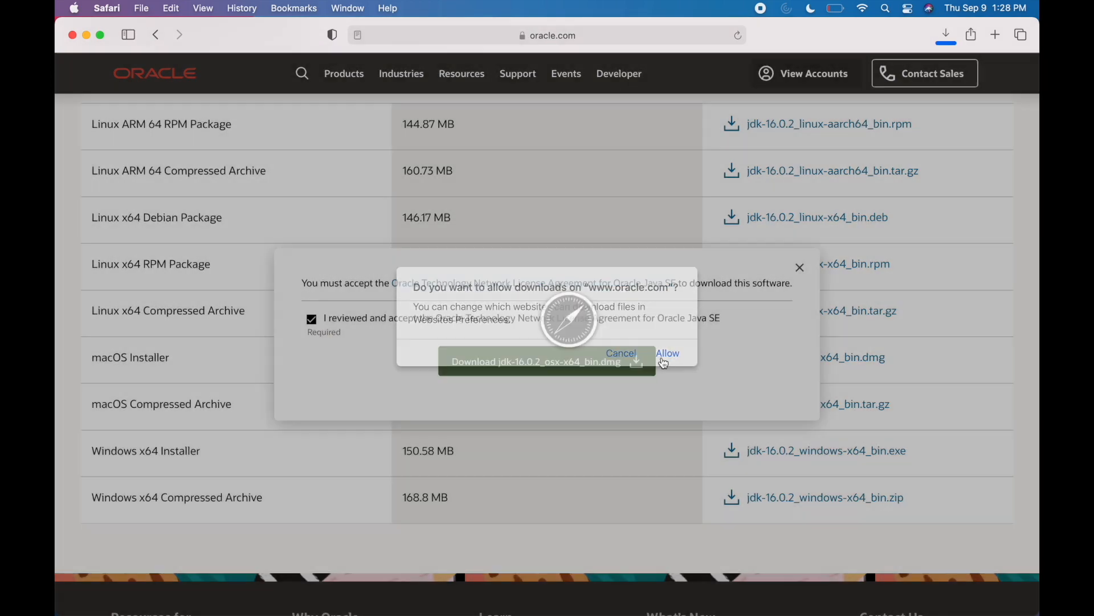
{"action": "left_click", "coordinate": [666, 352]}
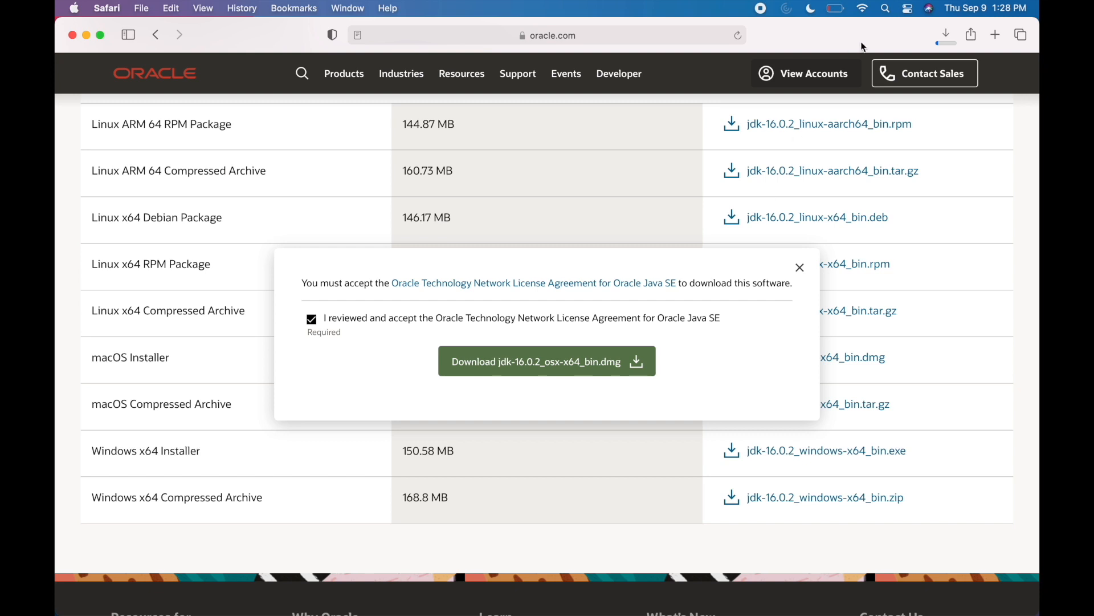
{"action": "left_click", "coordinate": [946, 34]}
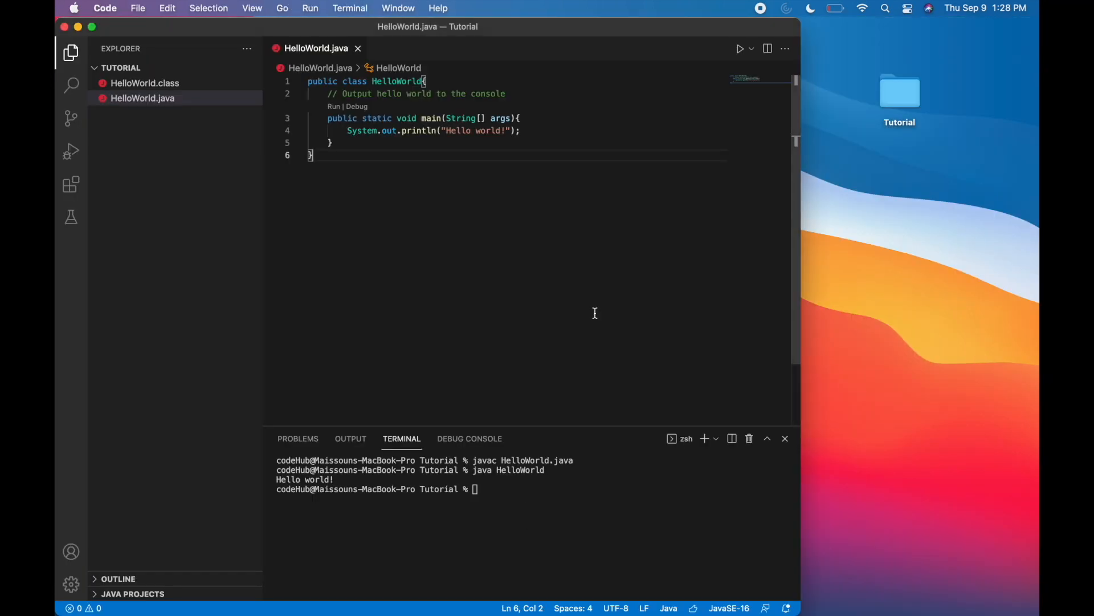
{"action": "mouse_move", "coordinate": [367, 217]}
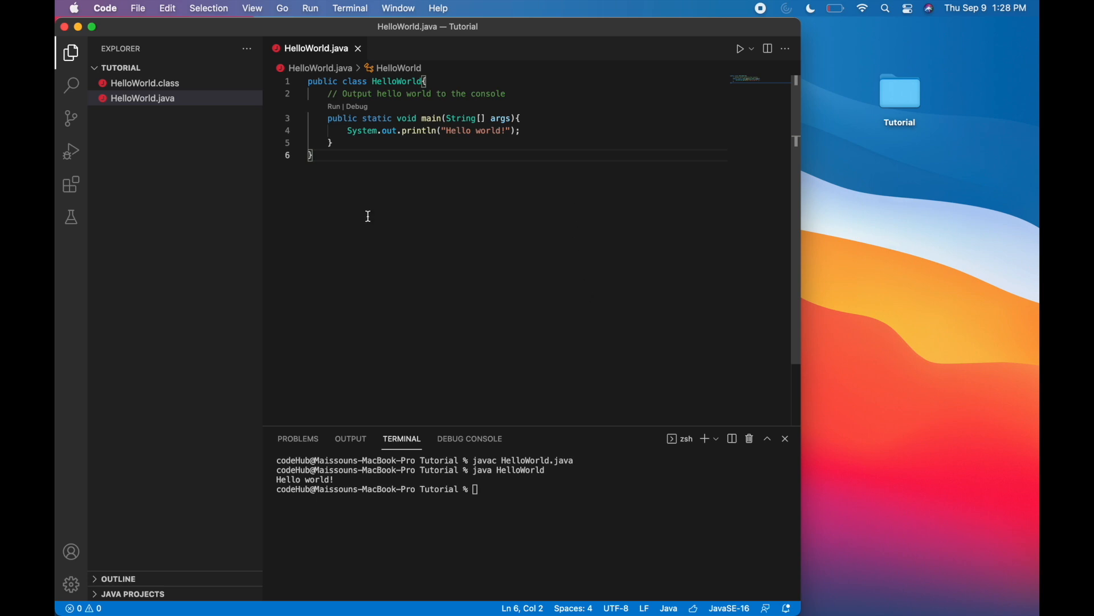